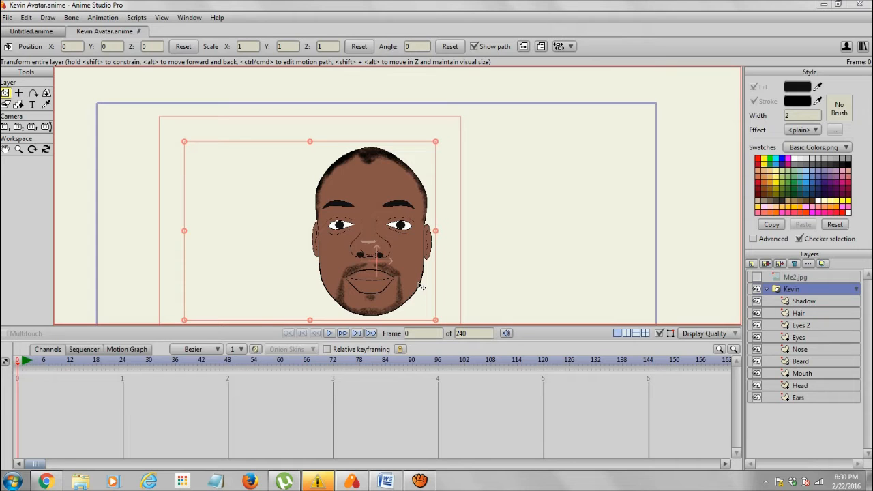
pyautogui.moveTo(373, 285)
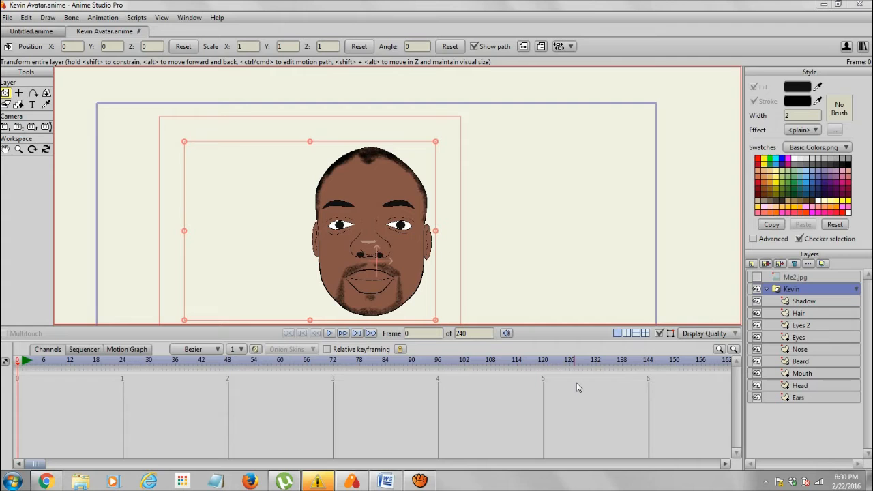
pyautogui.moveTo(468, 383)
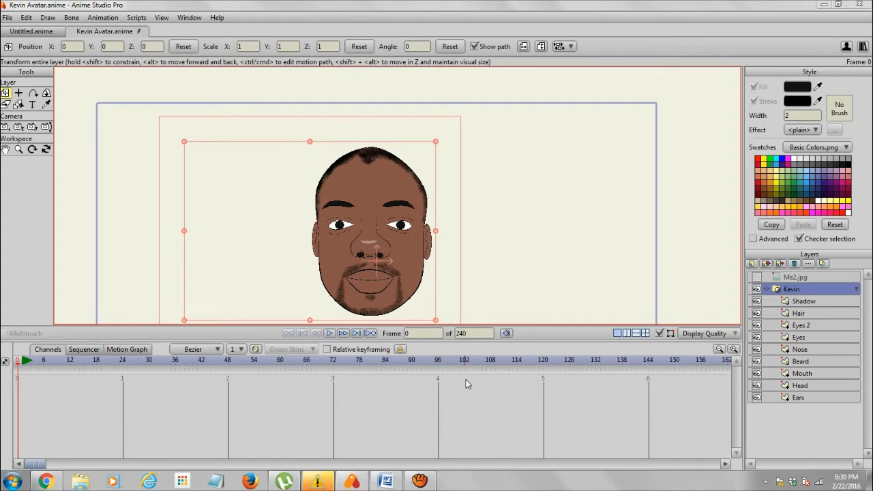
pyautogui.moveTo(290, 189)
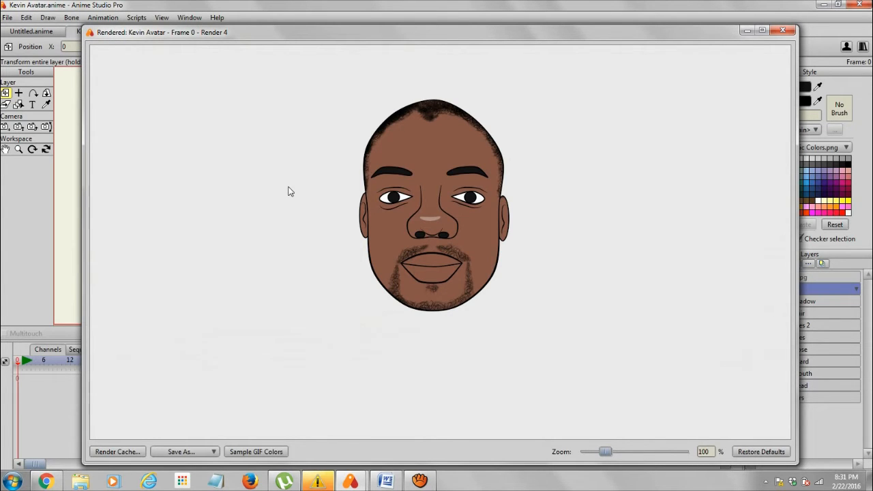
pyautogui.moveTo(524, 77)
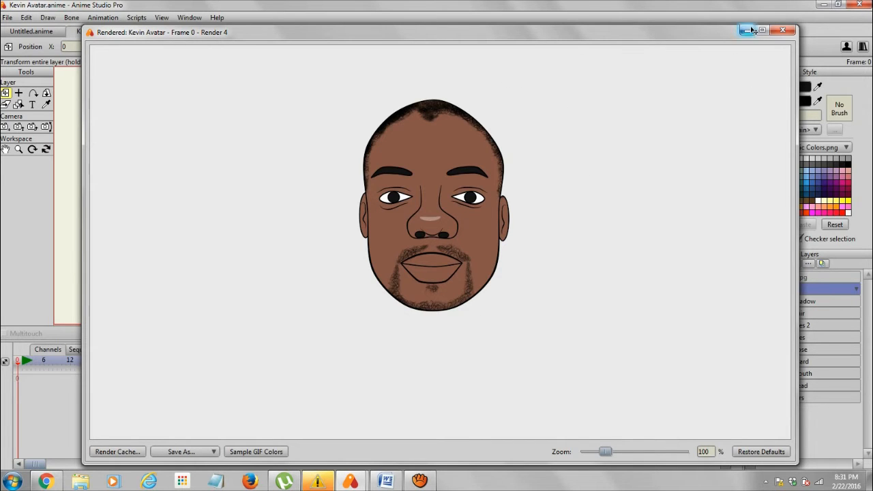
# Enable soft shading on the Kevin group layer through its Shadows settings
pyautogui.click(783, 30)
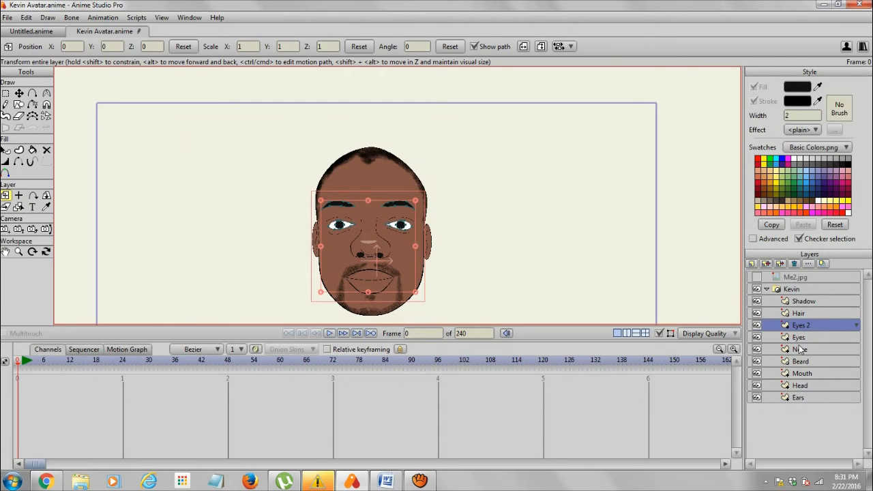
pyautogui.click(800, 361)
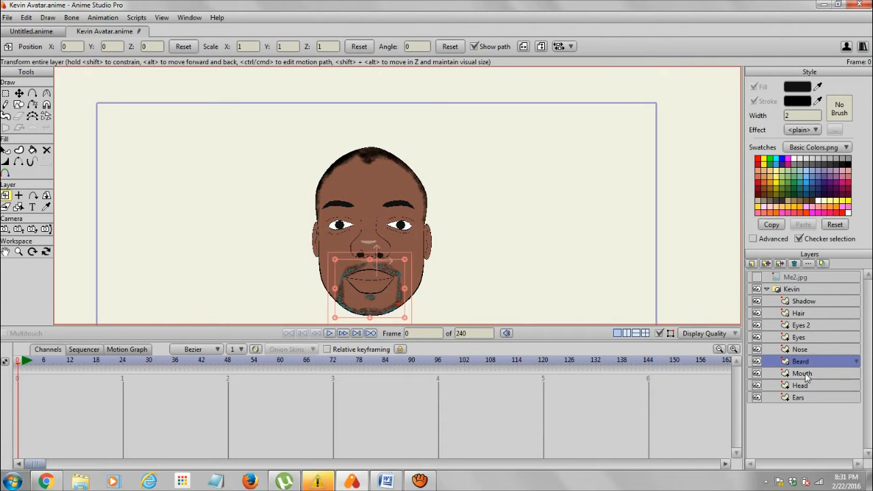
pyautogui.click(800, 385)
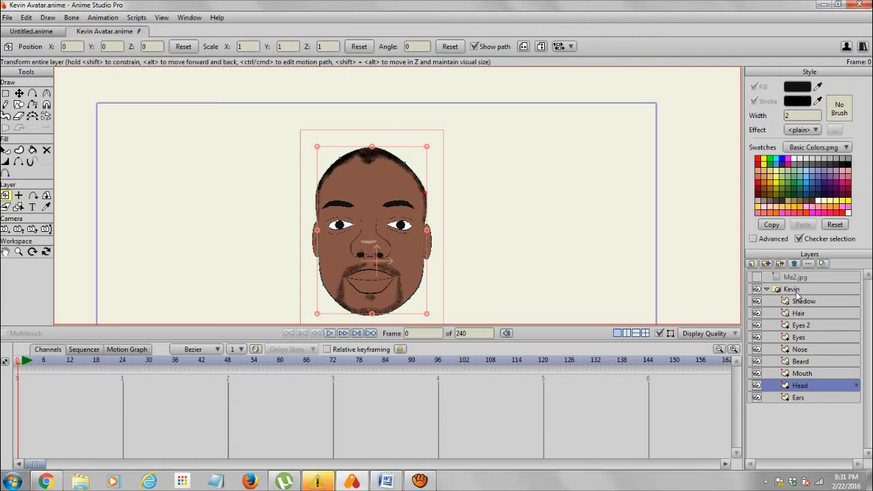
pyautogui.click(792, 289)
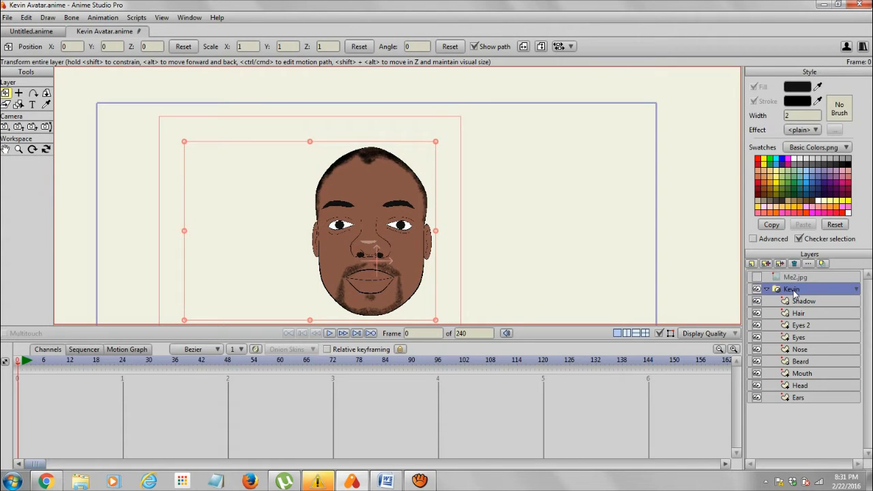
pyautogui.doubleClick(793, 288)
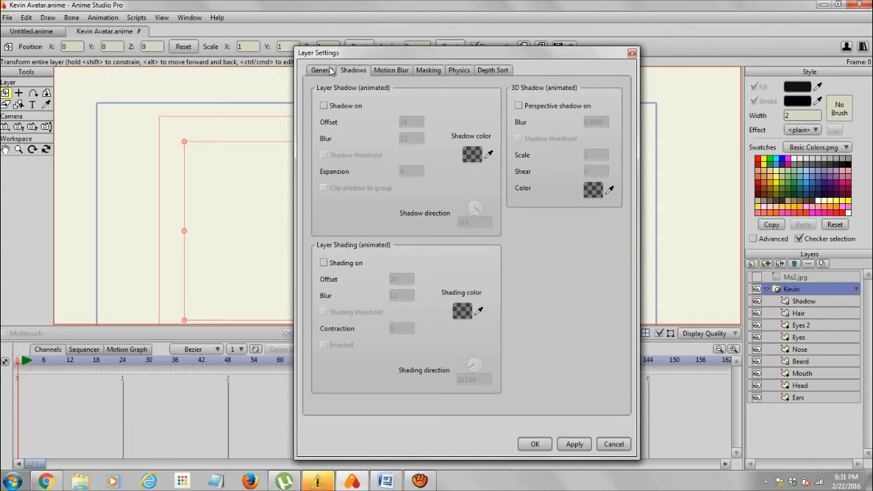
pyautogui.moveTo(712, 246)
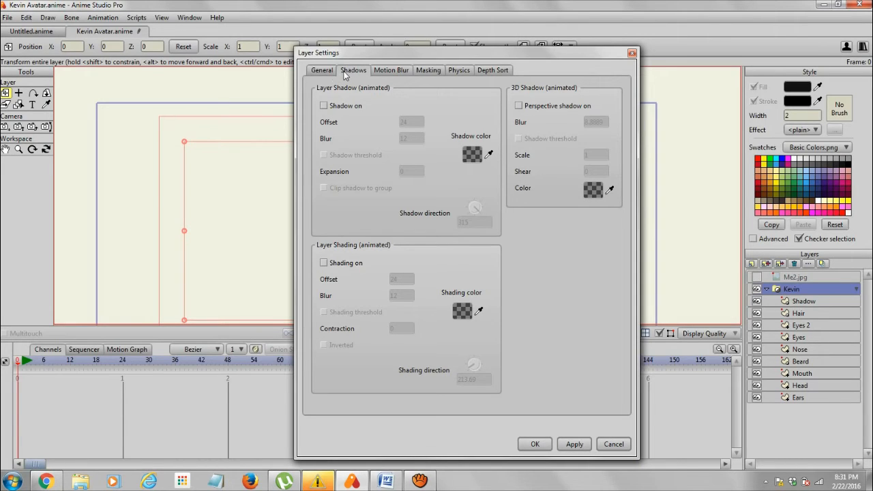
pyautogui.click(324, 262)
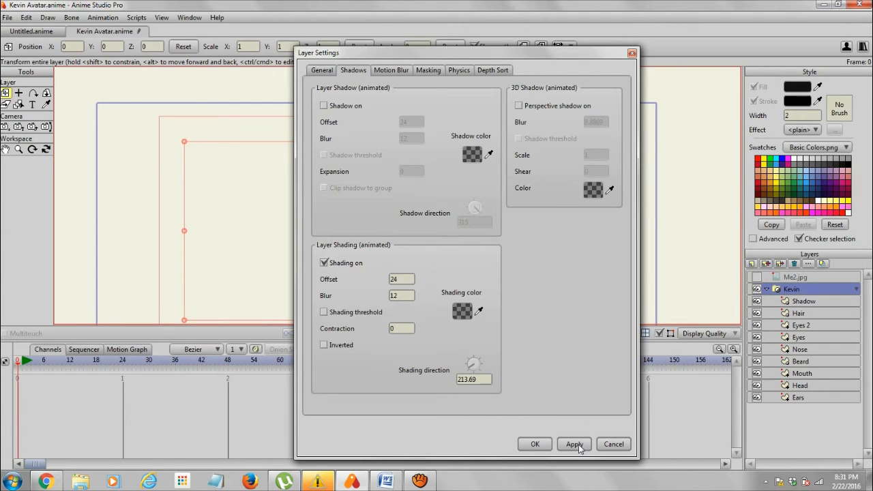
pyautogui.click(535, 445)
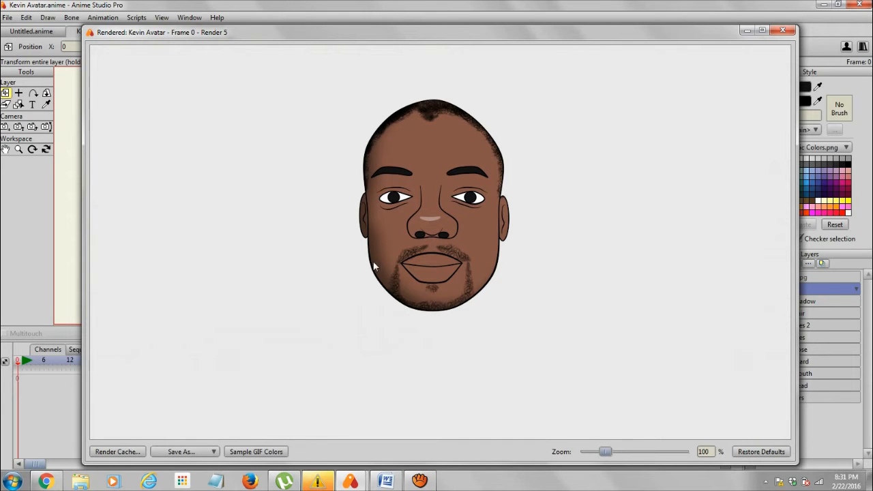
pyautogui.moveTo(578, 276)
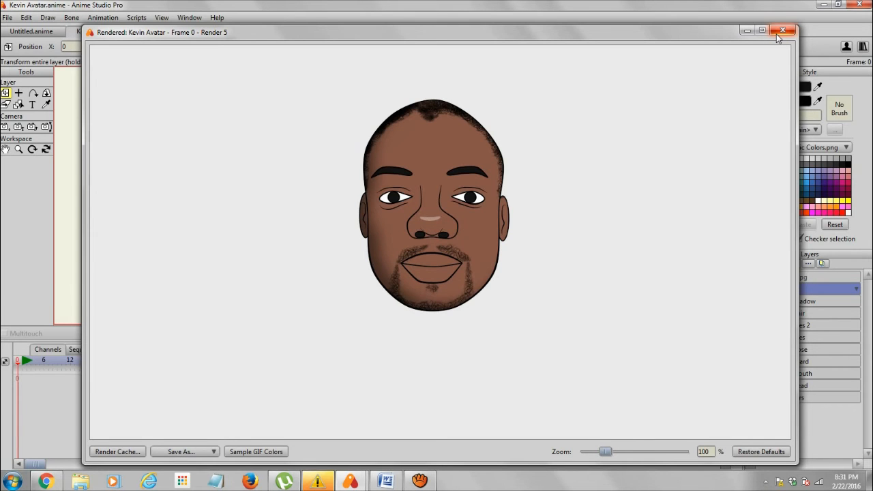
# Set the Kevin group's shading blur to 0, then switch its shading off again
pyautogui.click(783, 32)
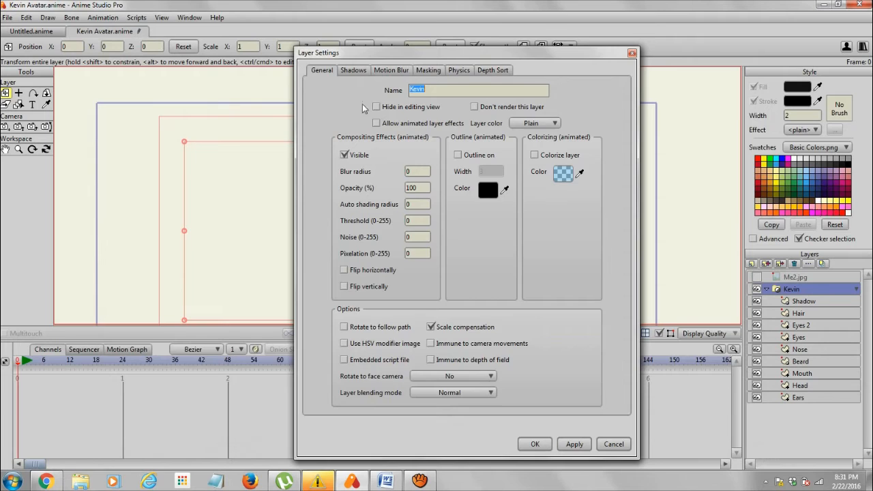
pyautogui.click(353, 70)
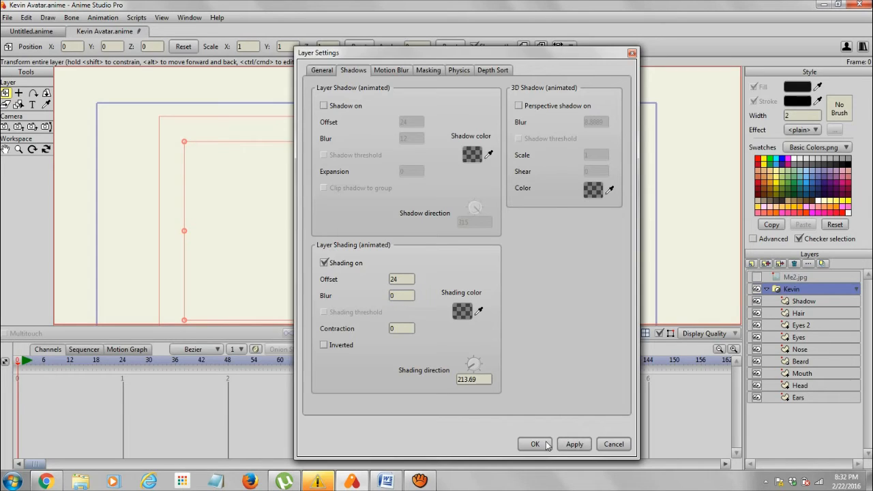
pyautogui.click(534, 444)
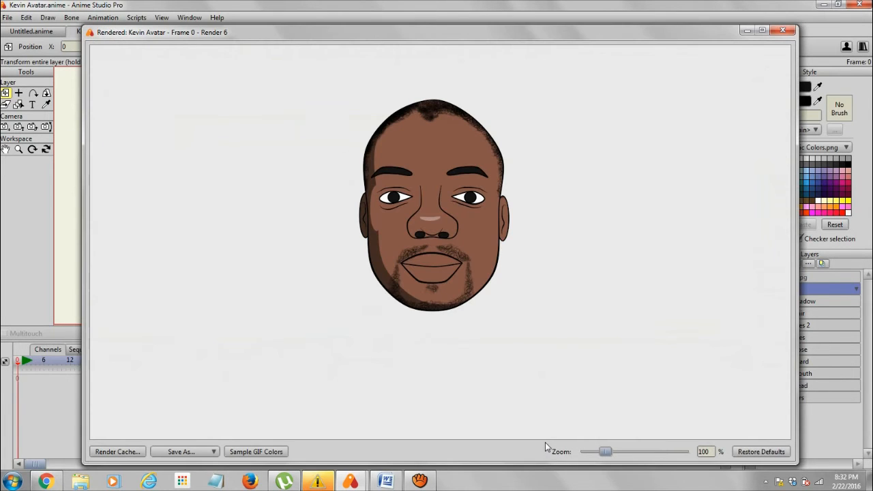
pyautogui.moveTo(379, 223)
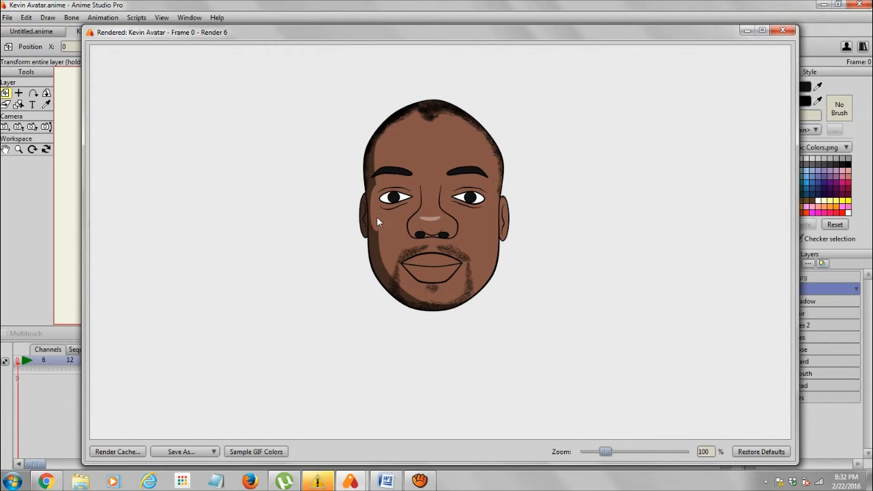
pyautogui.moveTo(727, 77)
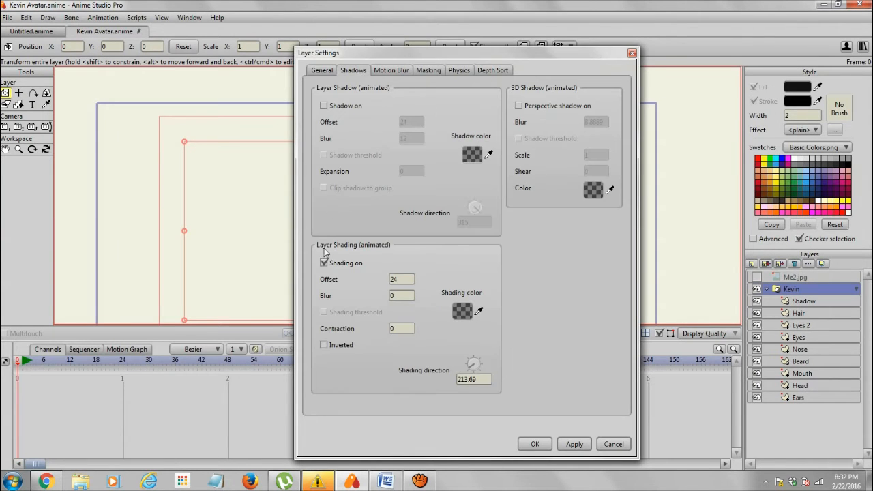
pyautogui.click(324, 262)
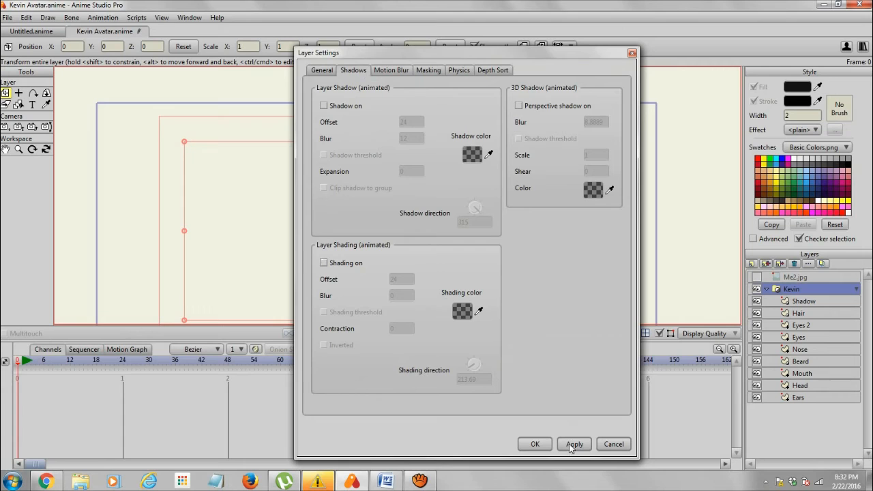
pyautogui.click(535, 444)
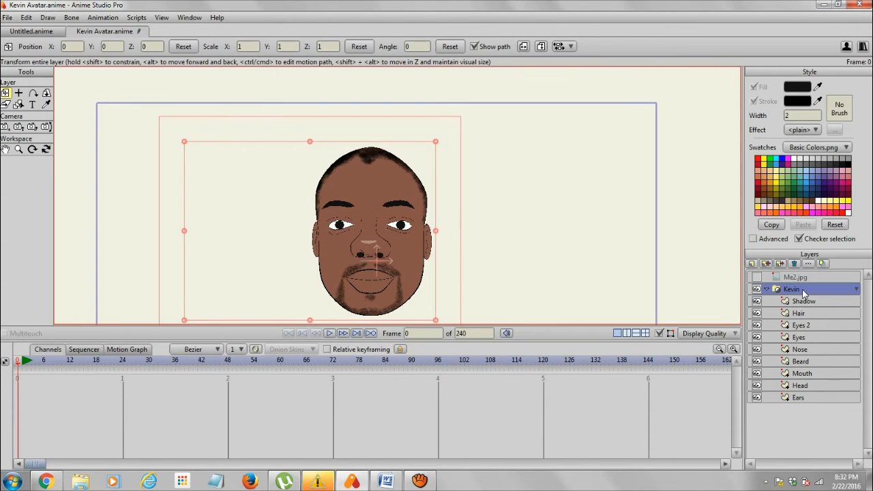
# Set the Kevin group's Group Mask to Hide all
pyautogui.doubleClick(792, 288)
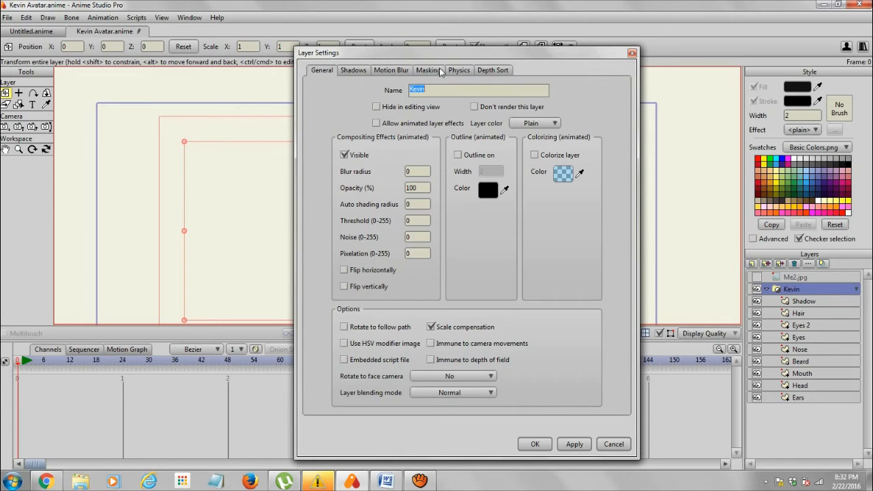
pyautogui.click(428, 70)
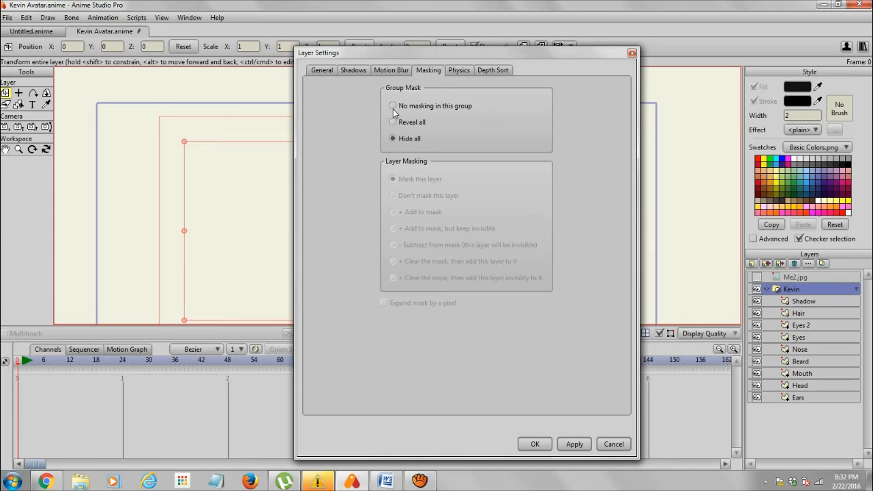
pyautogui.click(393, 105)
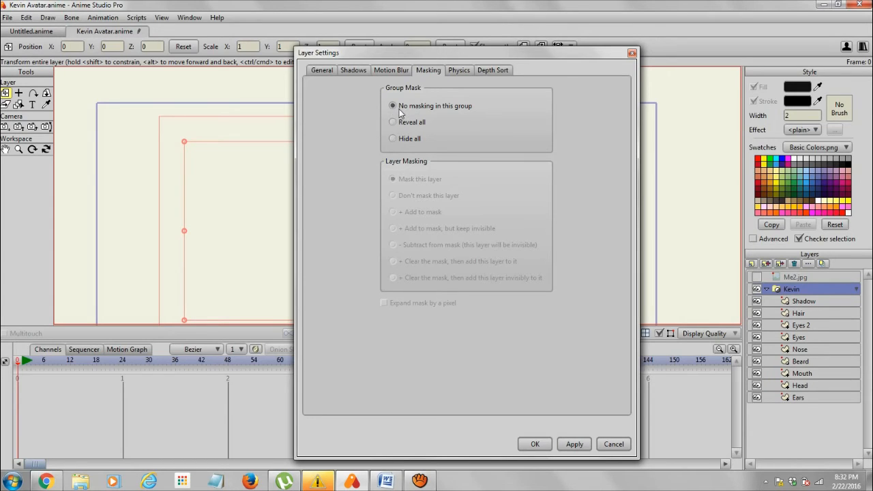
pyautogui.moveTo(393, 141)
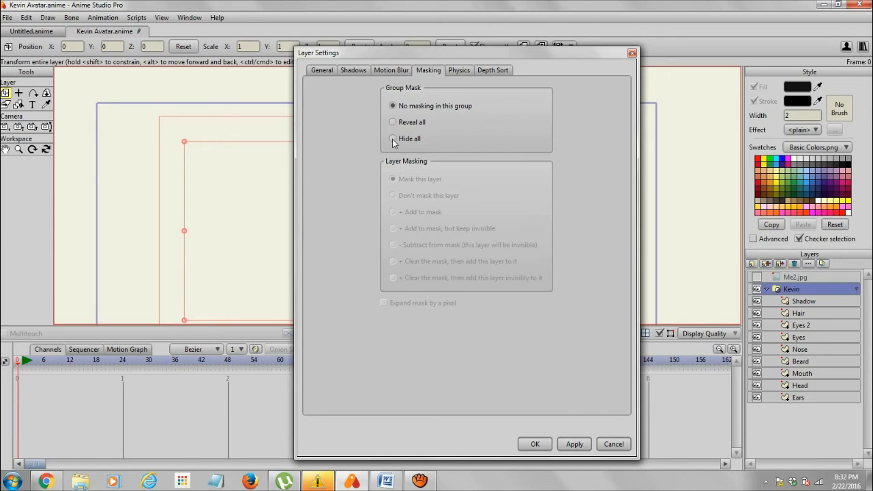
pyautogui.click(393, 139)
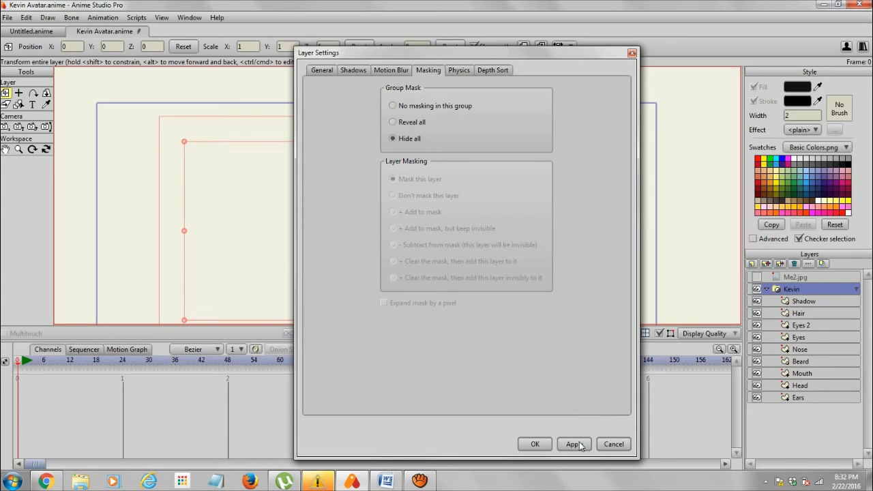
pyautogui.click(535, 444)
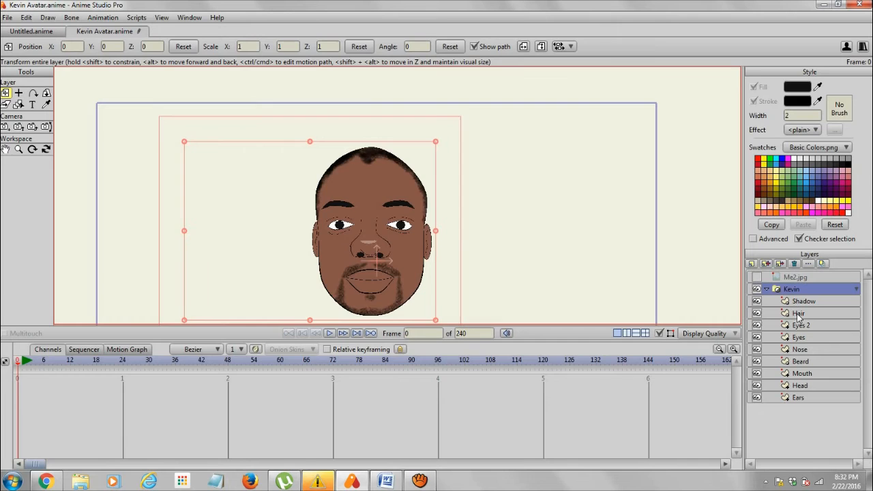
# Set the Hair layer's masking option to '+ Add to mask'
pyautogui.doubleClick(798, 313)
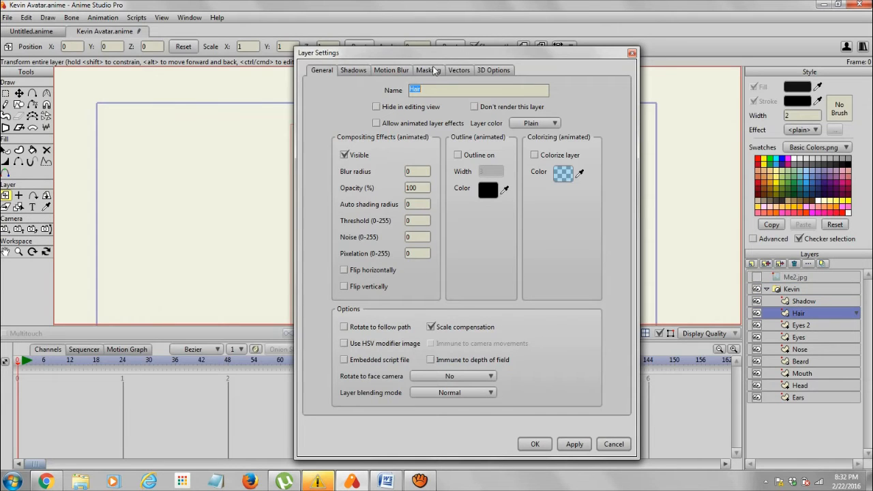
pyautogui.click(428, 69)
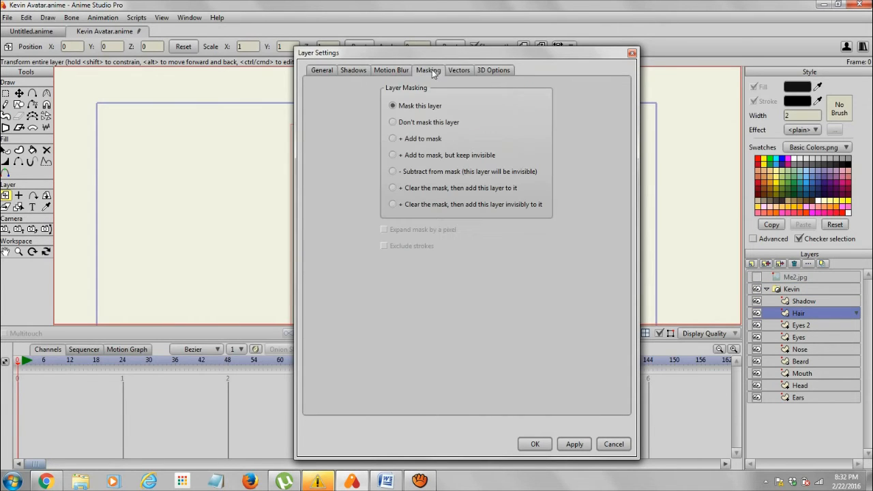
pyautogui.moveTo(461, 112)
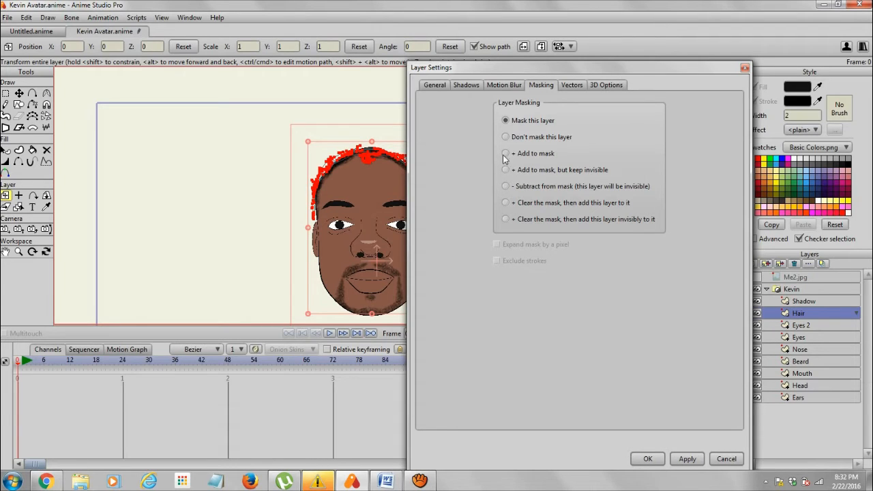
pyautogui.moveTo(512, 151)
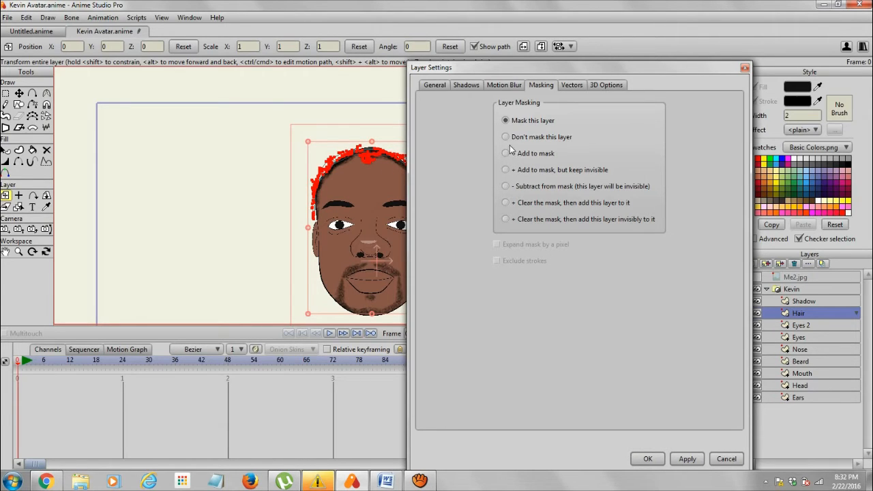
pyautogui.click(506, 153)
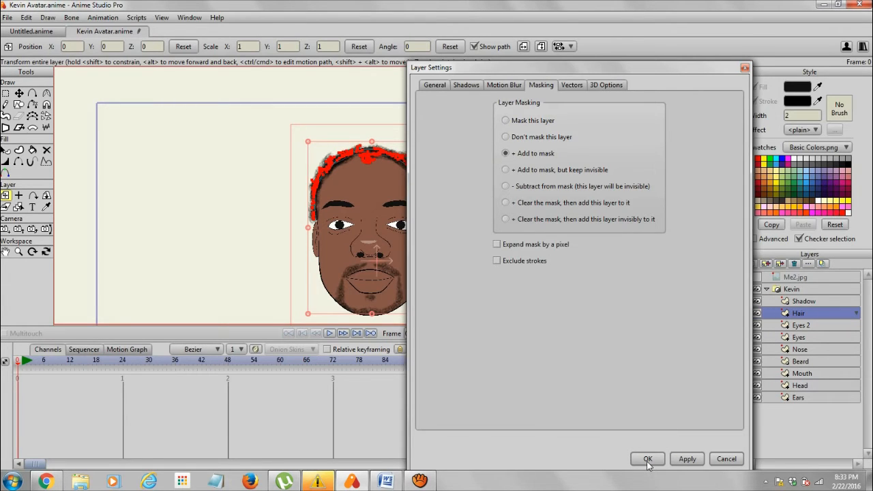
pyautogui.click(647, 459)
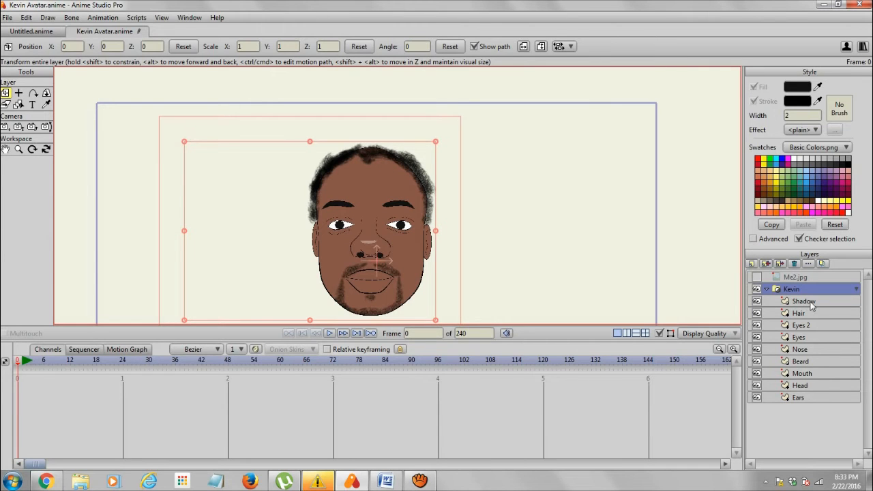
# Set the Hair layer to 'Mask this layer' so it clips to the head
pyautogui.doubleClick(803, 301)
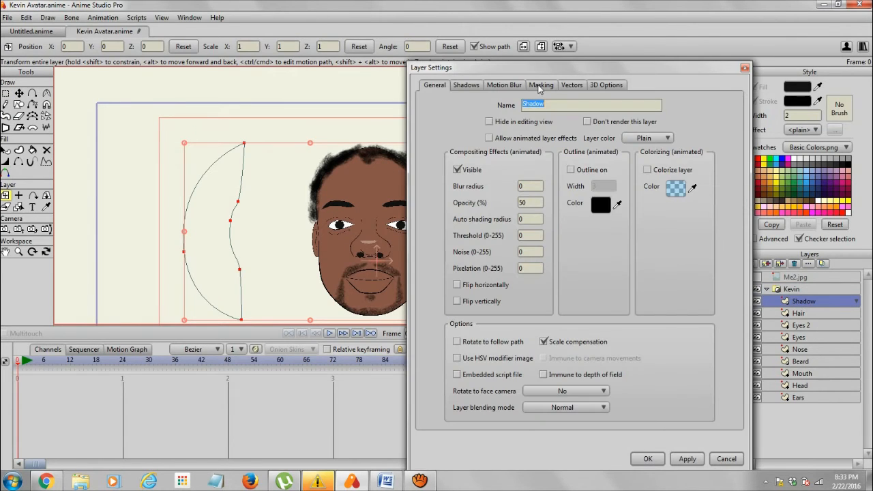
pyautogui.click(541, 84)
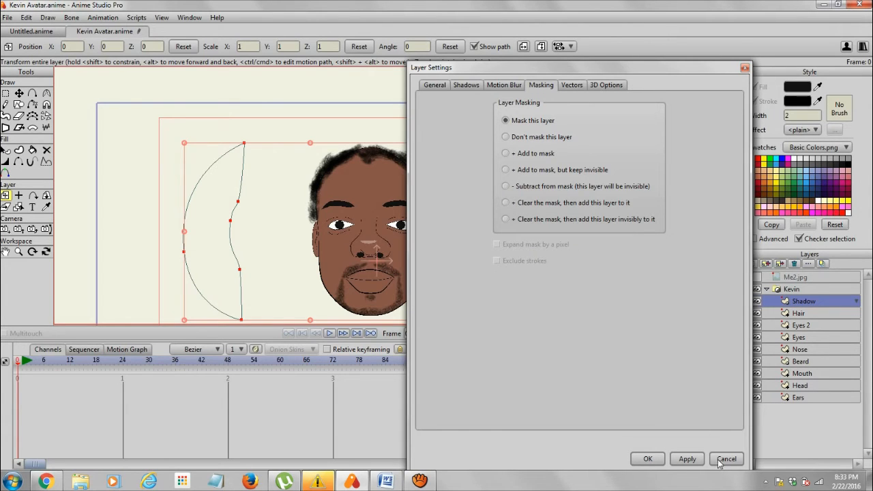
pyautogui.click(798, 313)
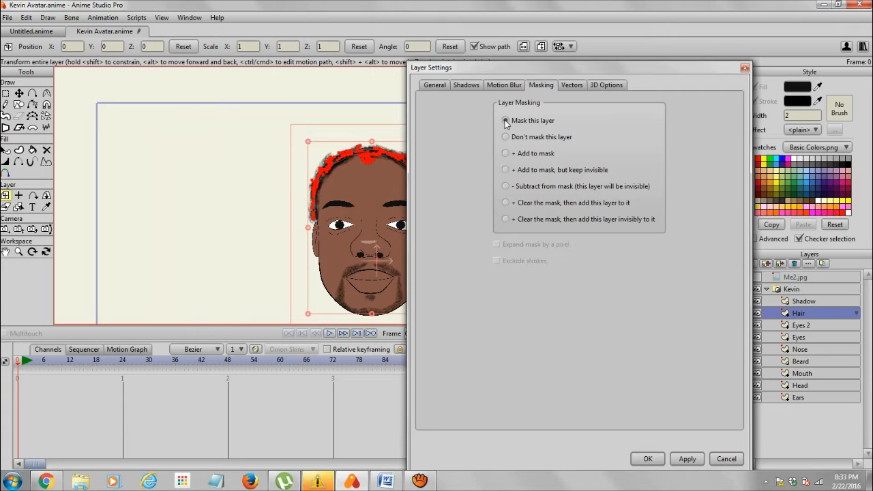
pyautogui.click(648, 458)
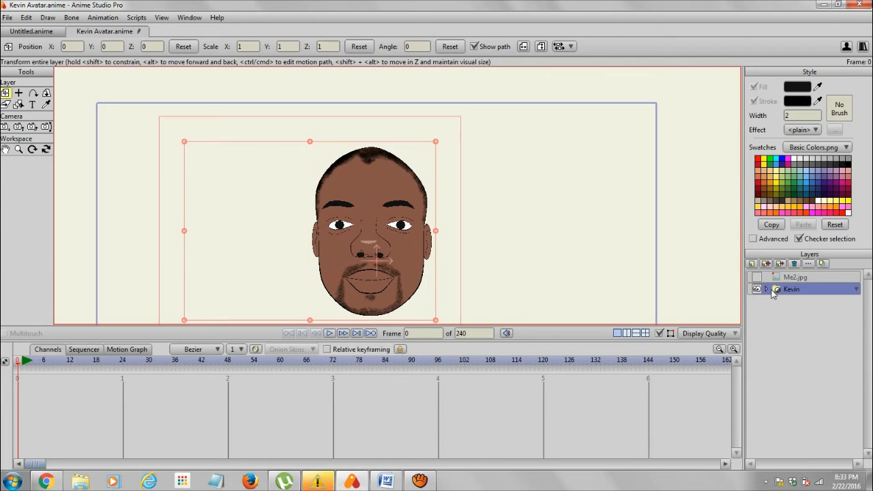
pyautogui.click(767, 289)
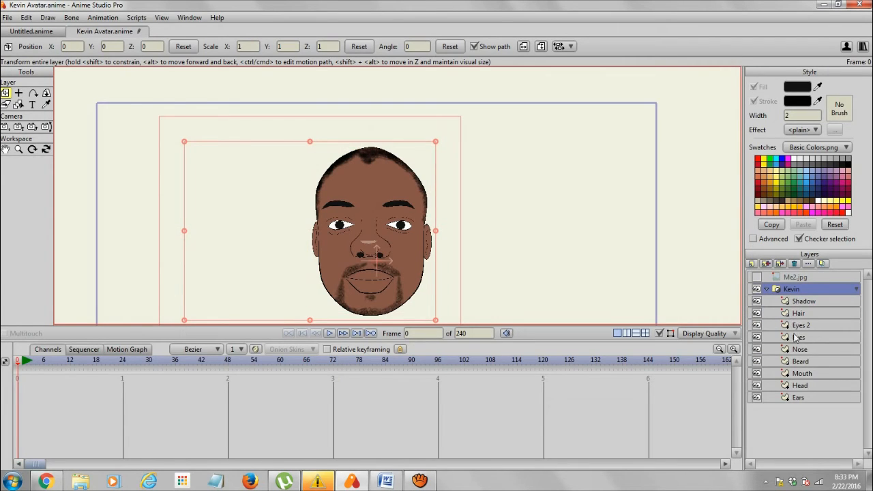
# Review the Add to mask settings of the Eyes 2, Nose, Mouth and Head layers
pyautogui.doubleClick(801, 325)
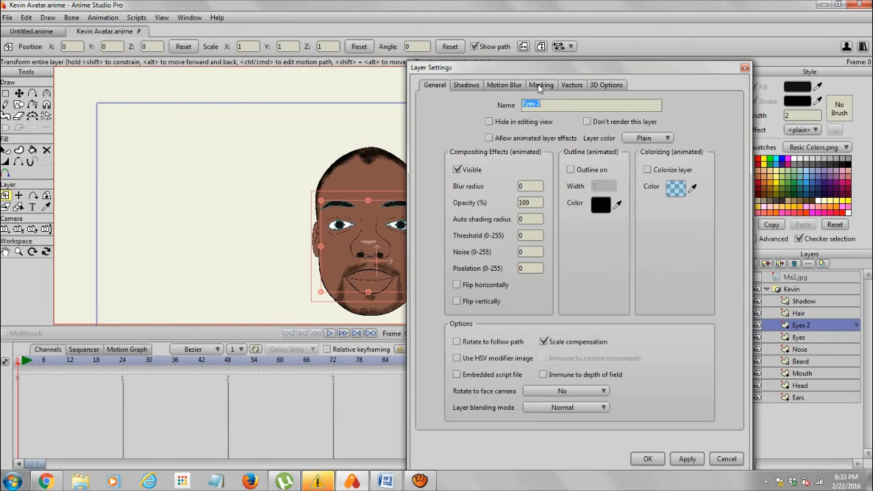
pyautogui.click(541, 84)
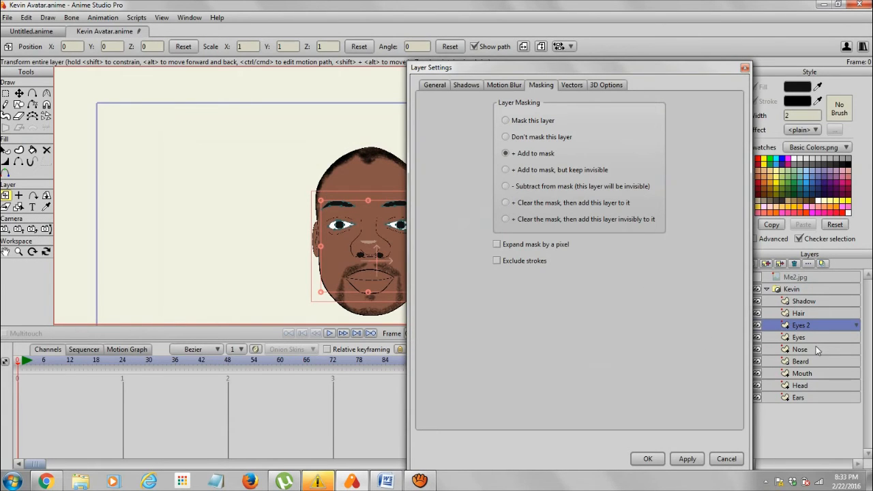
pyautogui.click(800, 349)
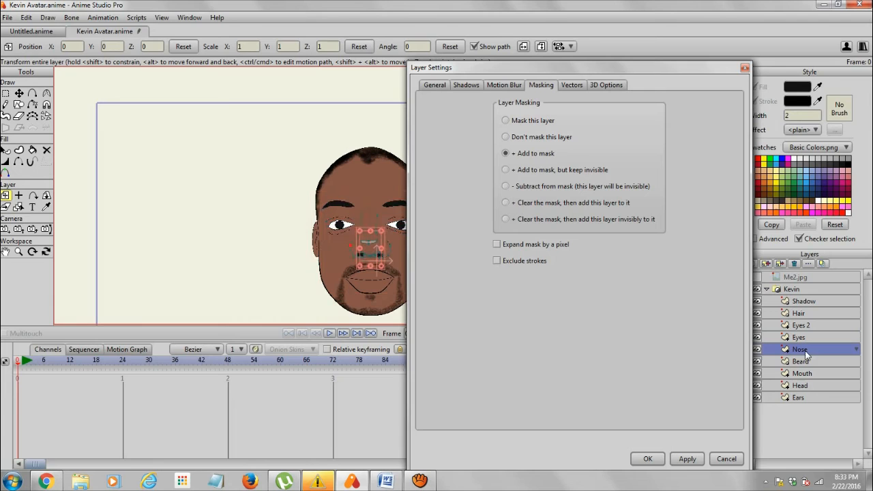
pyautogui.click(802, 373)
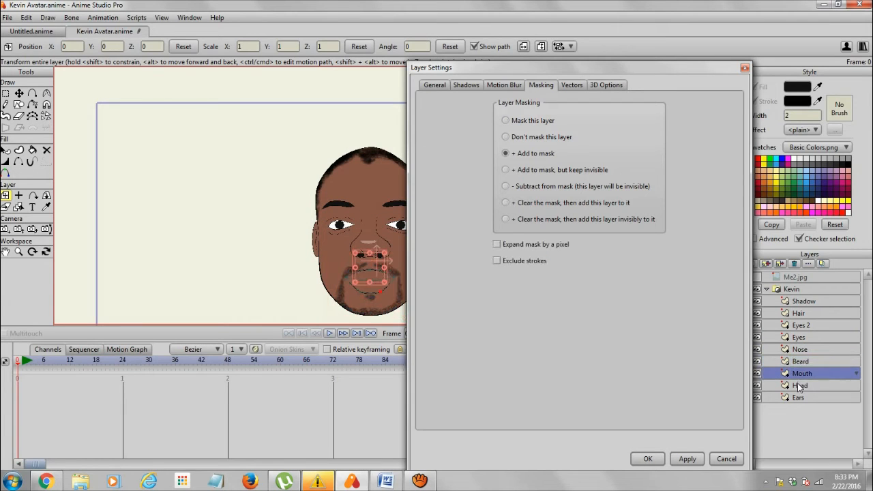
pyautogui.click(800, 386)
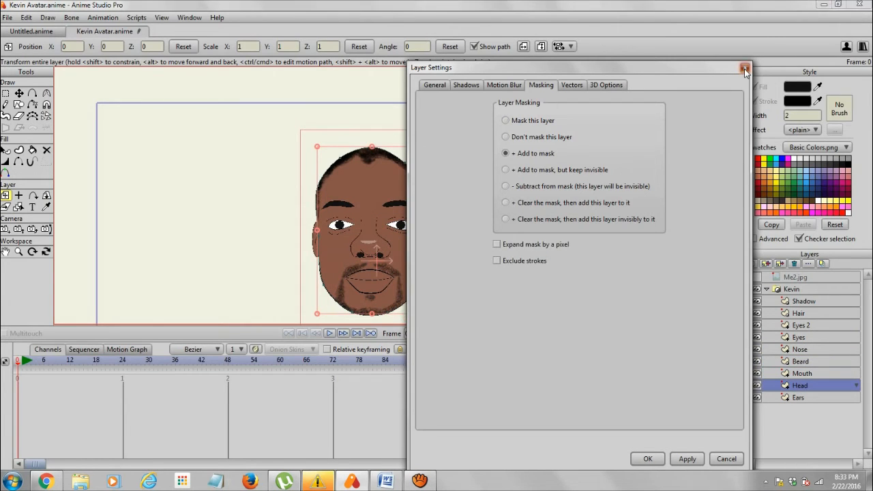
pyautogui.click(746, 68)
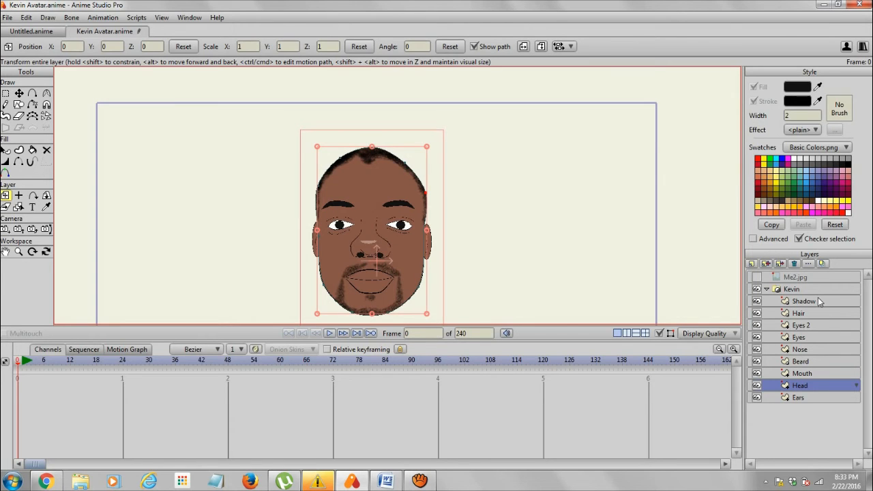
pyautogui.click(803, 301)
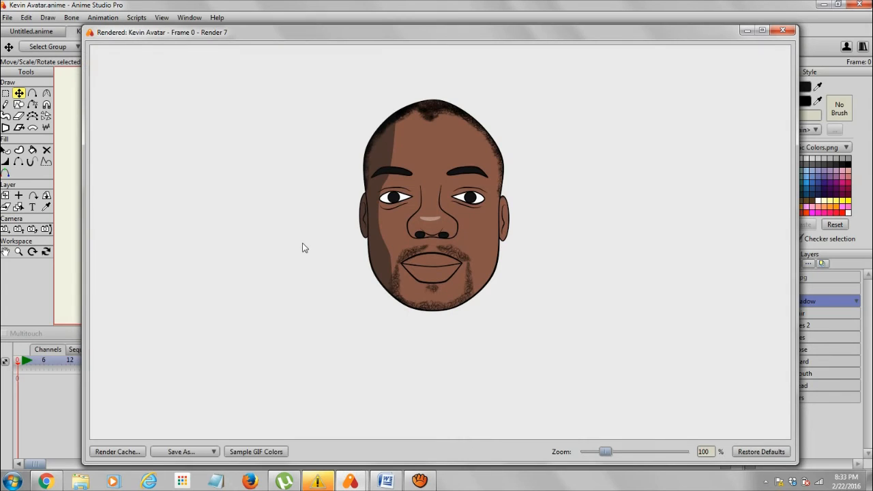
pyautogui.moveTo(698, 49)
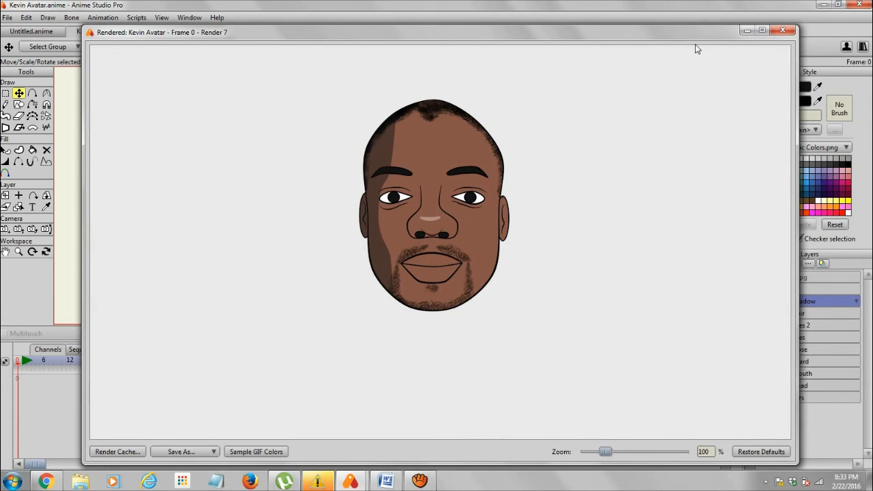
# Keyframe the shadow shape between frames 0 and 24, moving it left off the face
pyautogui.click(783, 30)
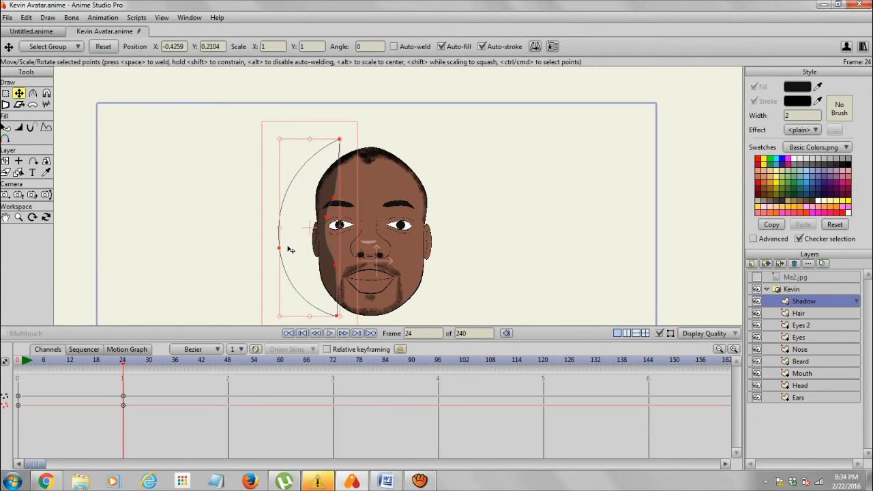
pyautogui.moveTo(464, 249)
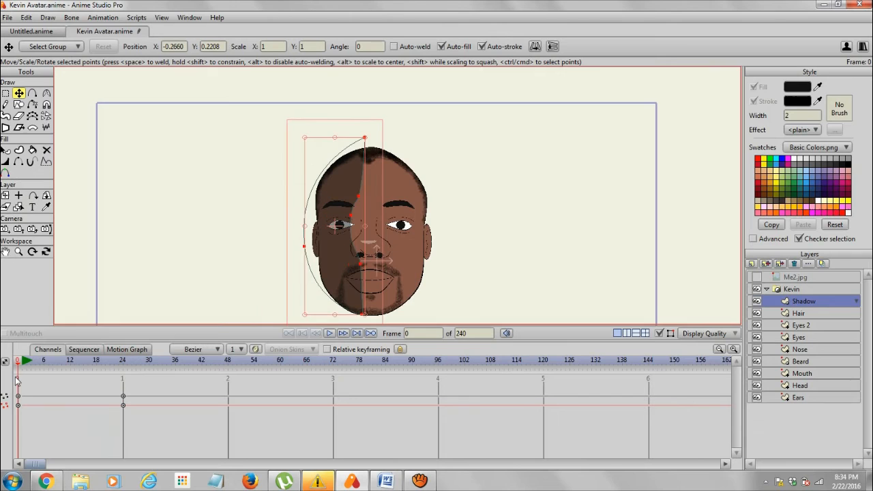
pyautogui.click(106, 366)
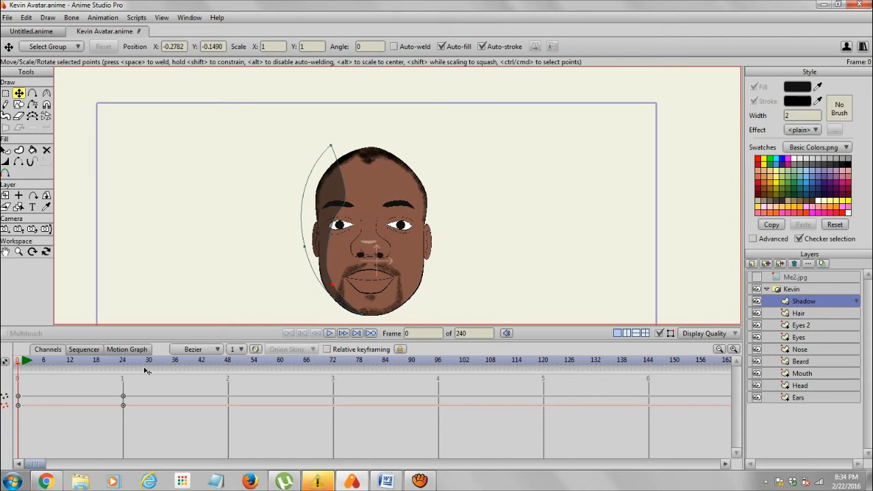
pyautogui.click(89, 369)
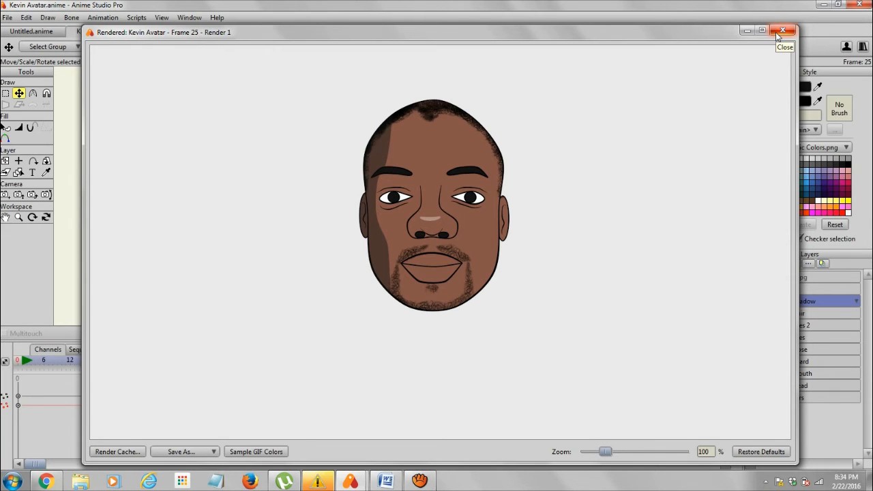
pyautogui.click(784, 32)
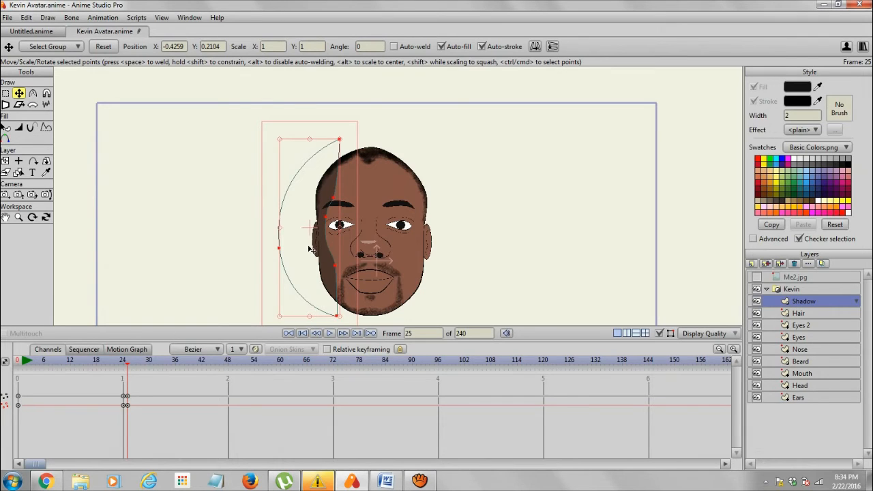
pyautogui.moveTo(310, 228); pyautogui.dragTo(239, 232)
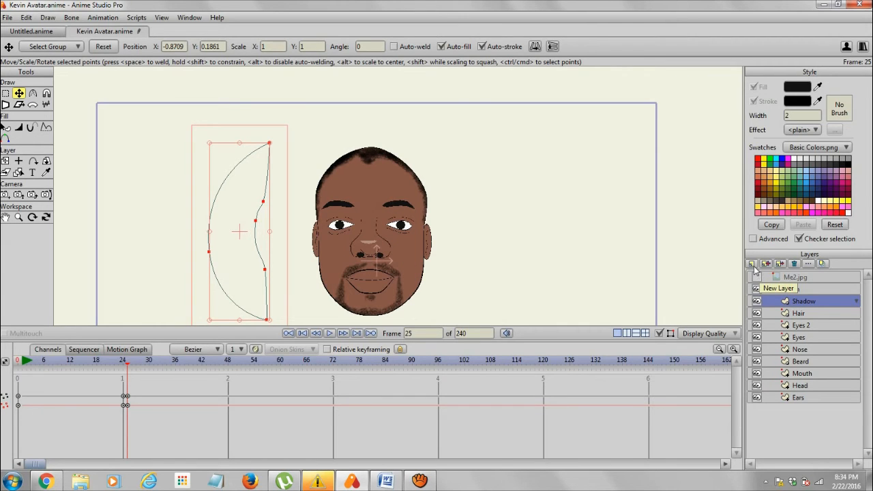
# Add a new layer to the Kevin group and rename it Shadow2
pyautogui.click(752, 264)
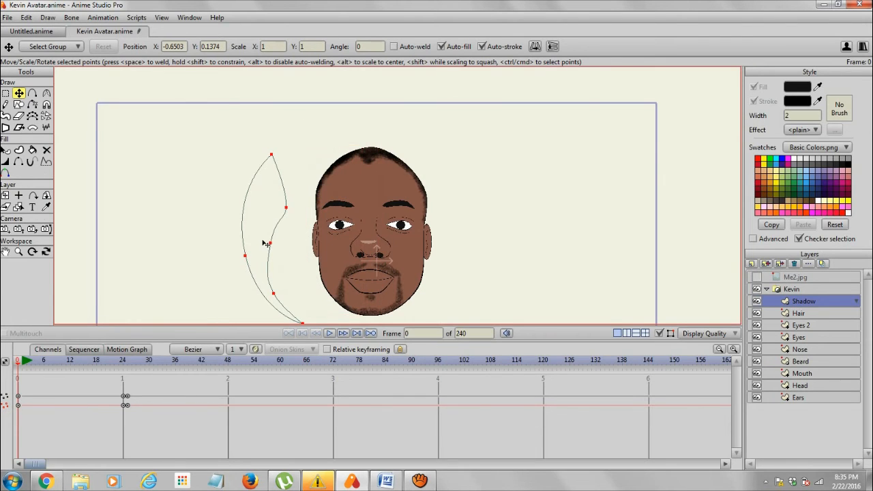
pyautogui.click(752, 263)
pyautogui.write('sHADOW2')
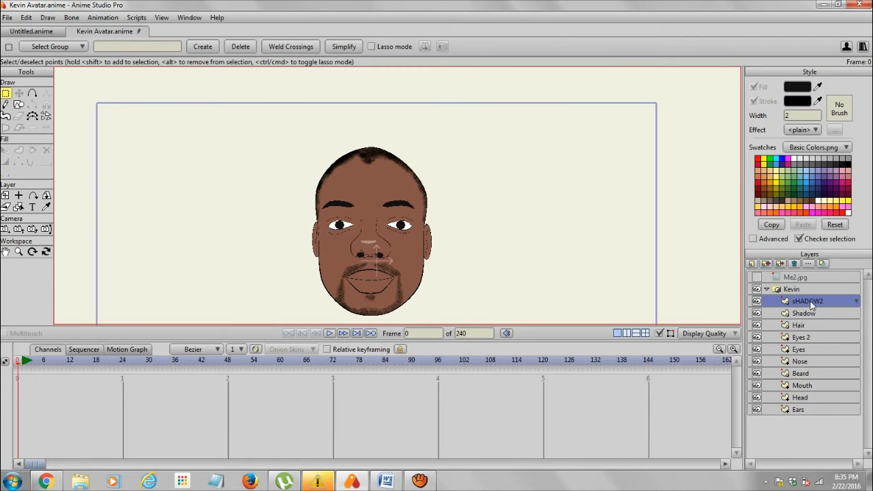
pyautogui.doubleClick(807, 301)
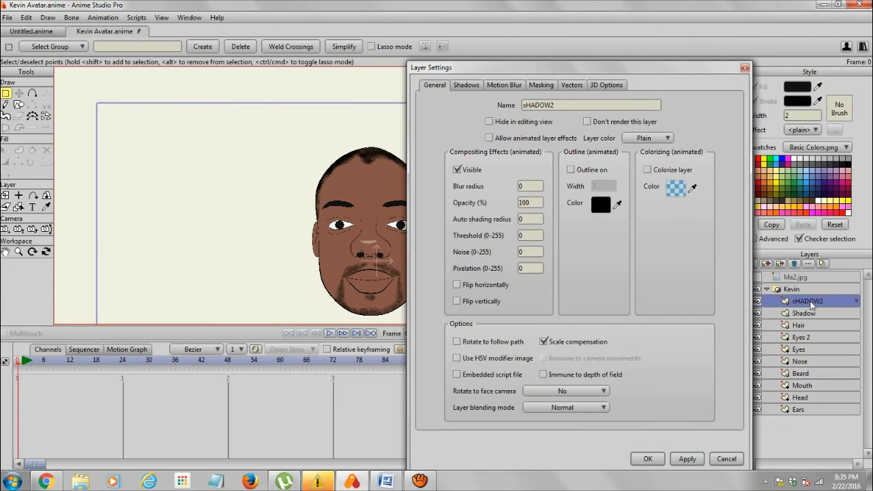
pyautogui.tripleClick(590, 104)
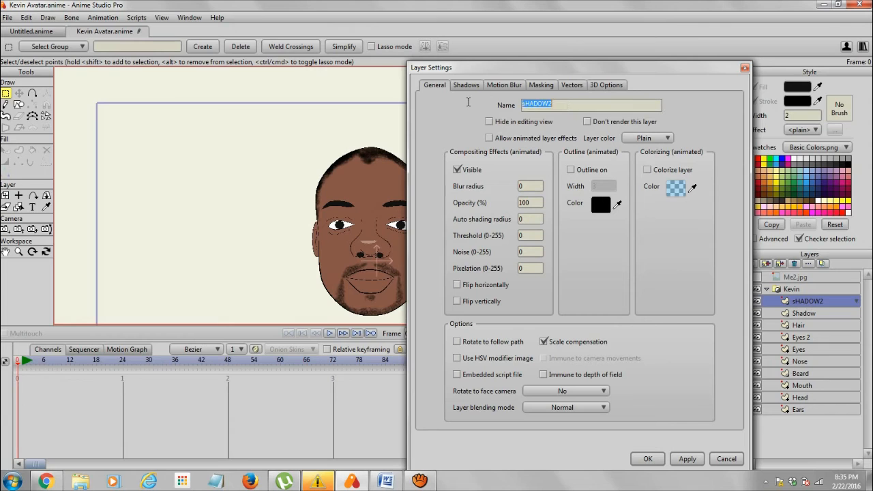
pyautogui.write('Shadow2')
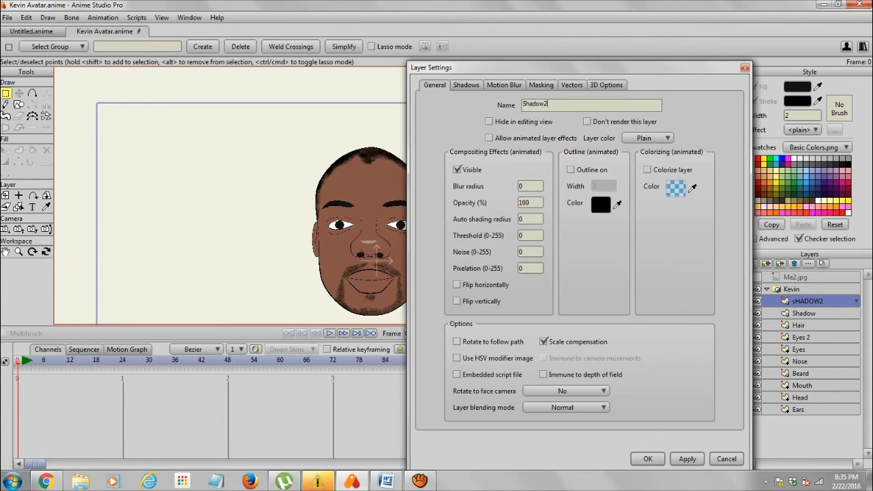
pyautogui.click(646, 459)
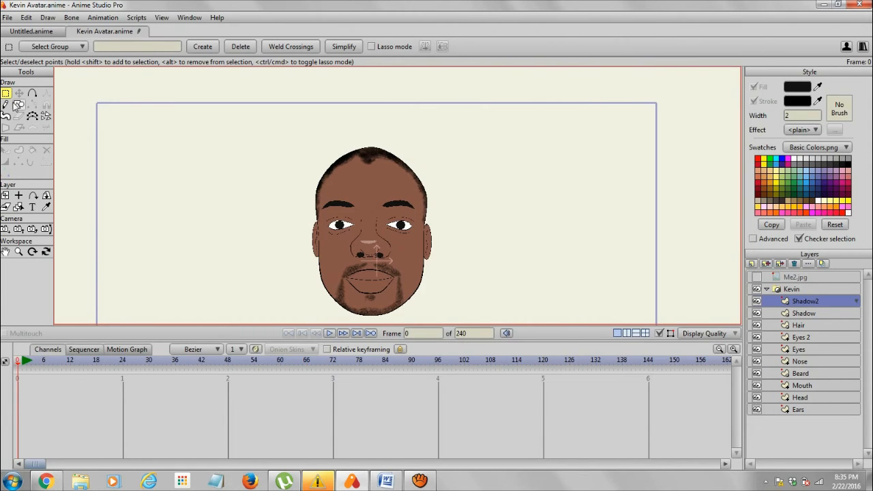
# Draw a tall ellipse over the face's right half and fill it pale yellow
pyautogui.click(19, 104)
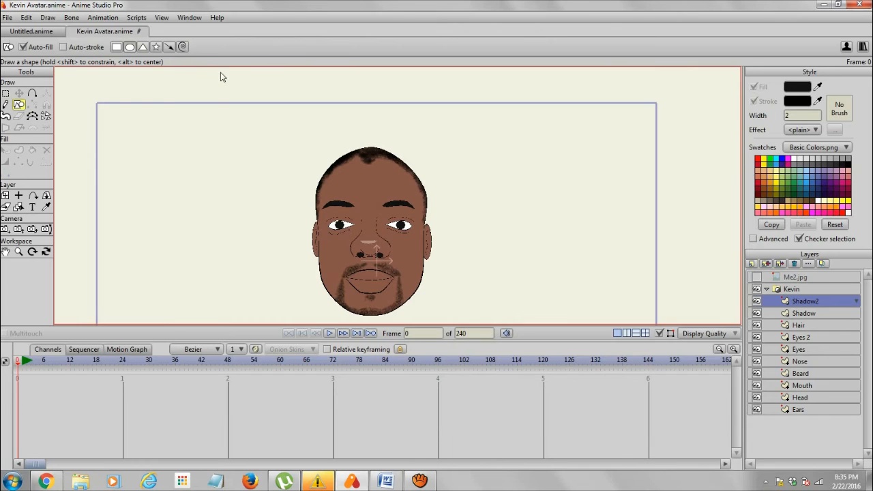
pyautogui.moveTo(399, 122)
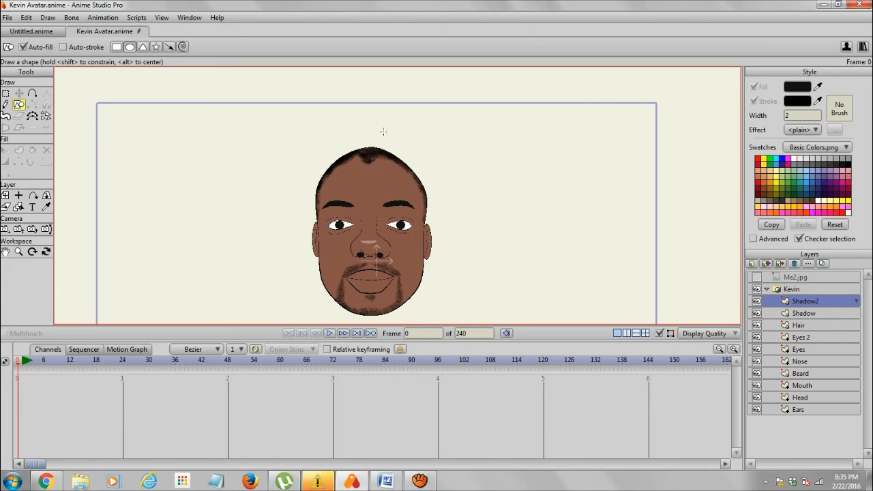
pyautogui.moveTo(386, 132); pyautogui.dragTo(484, 326)
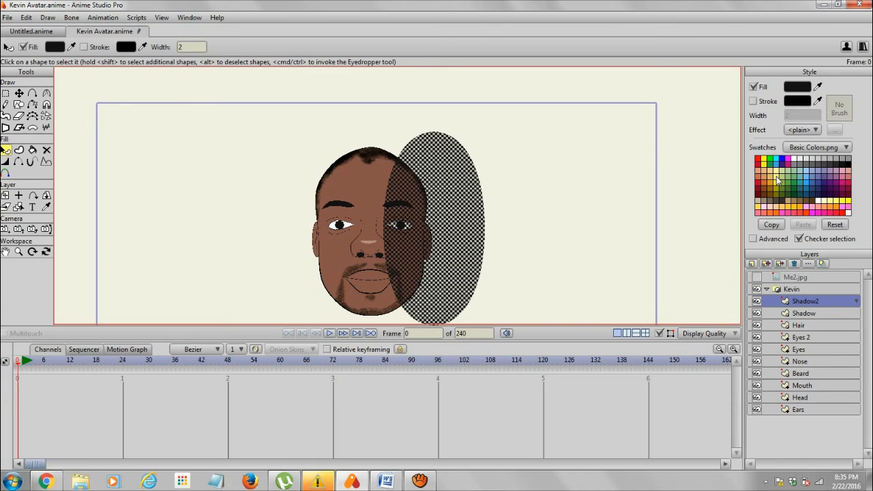
pyautogui.click(777, 162)
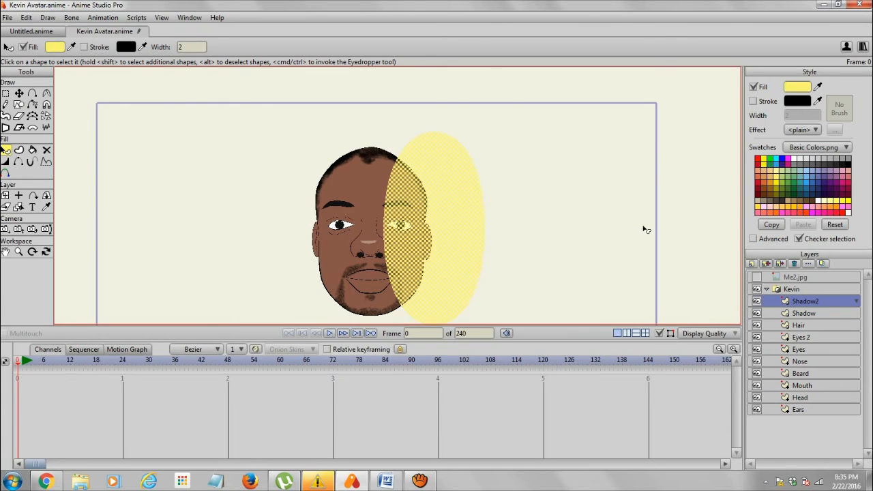
pyautogui.click(19, 93)
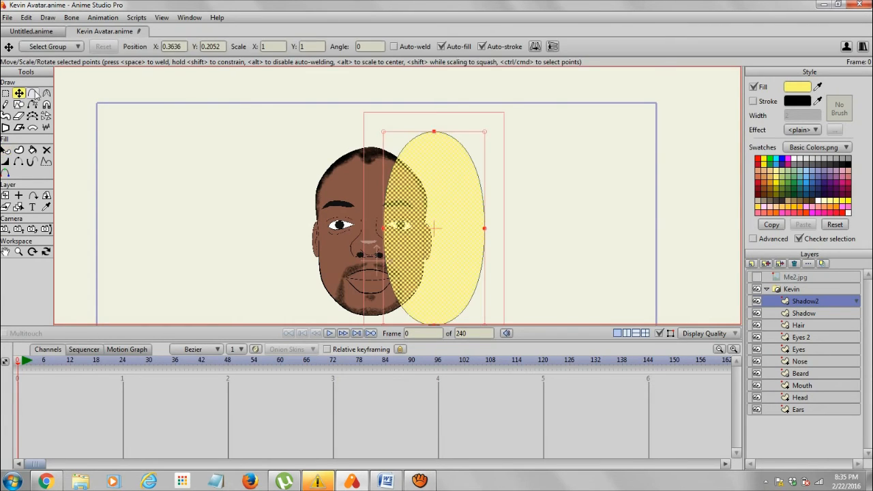
pyautogui.click(33, 93)
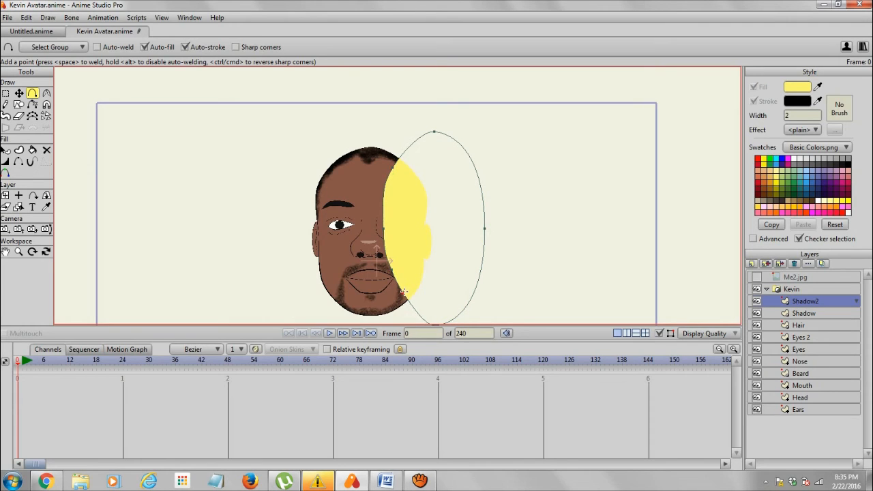
pyautogui.click(19, 93)
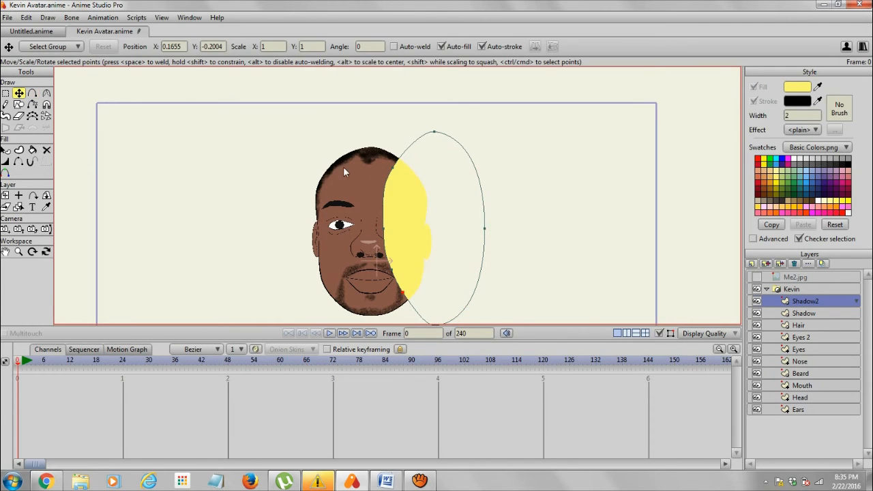
pyautogui.moveTo(392, 179)
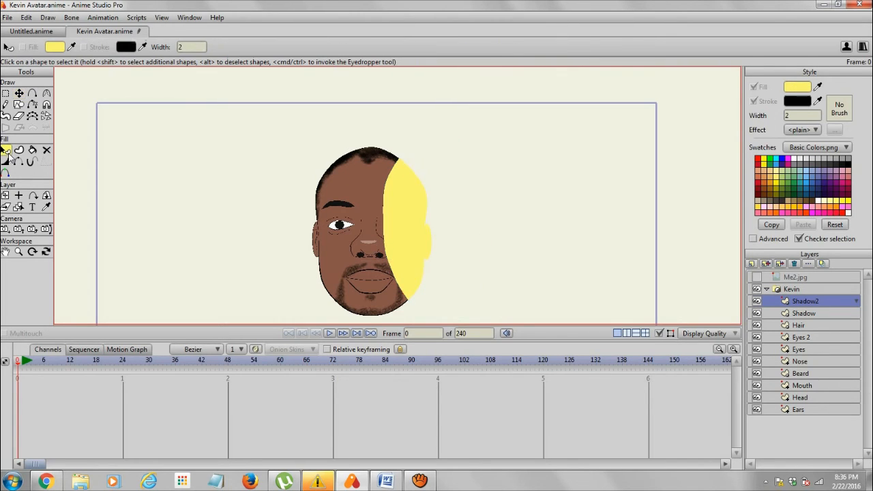
pyautogui.moveTo(304, 189)
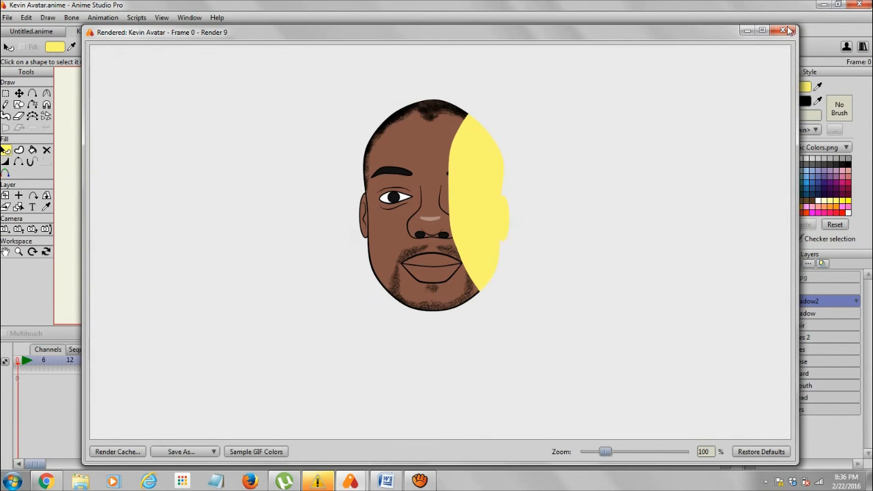
# Set Shadow2's blending mode to Multiply and check the rendered result
pyautogui.click(783, 31)
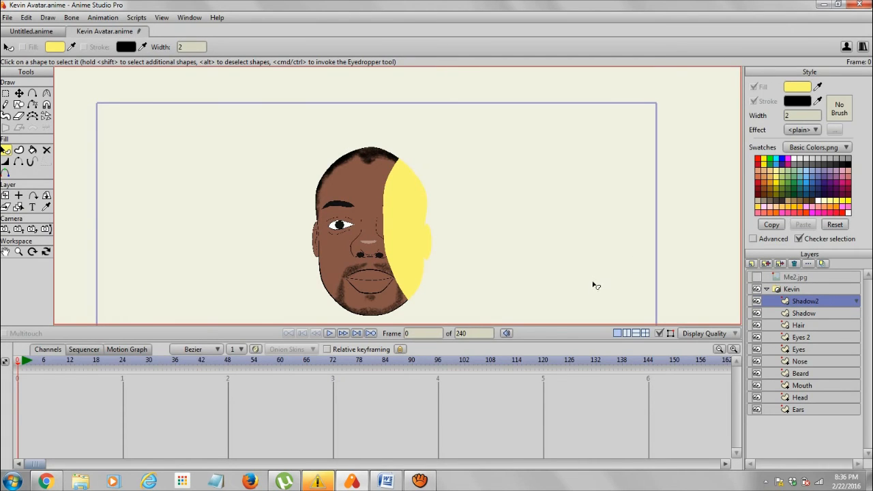
pyautogui.doubleClick(805, 301)
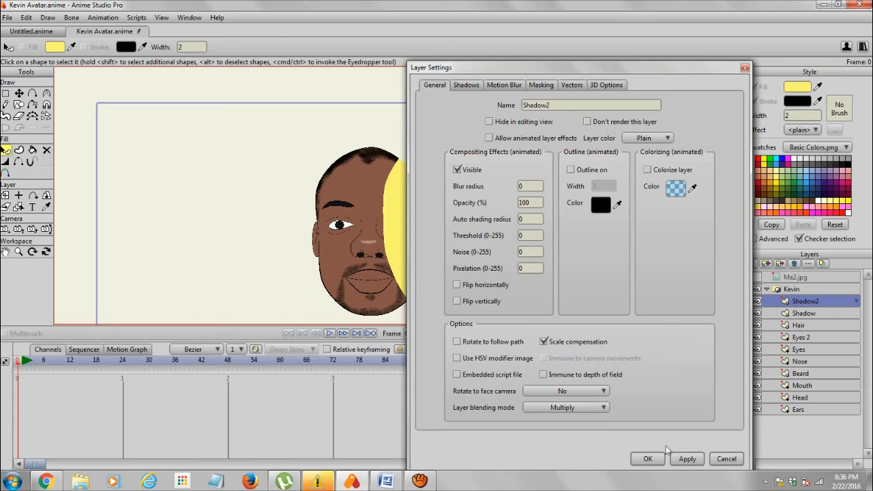
pyautogui.click(648, 459)
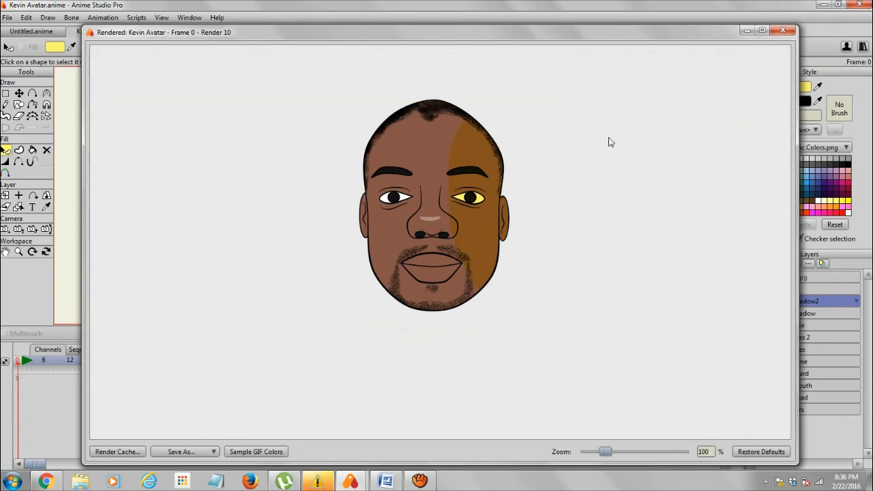
pyautogui.moveTo(744, 64)
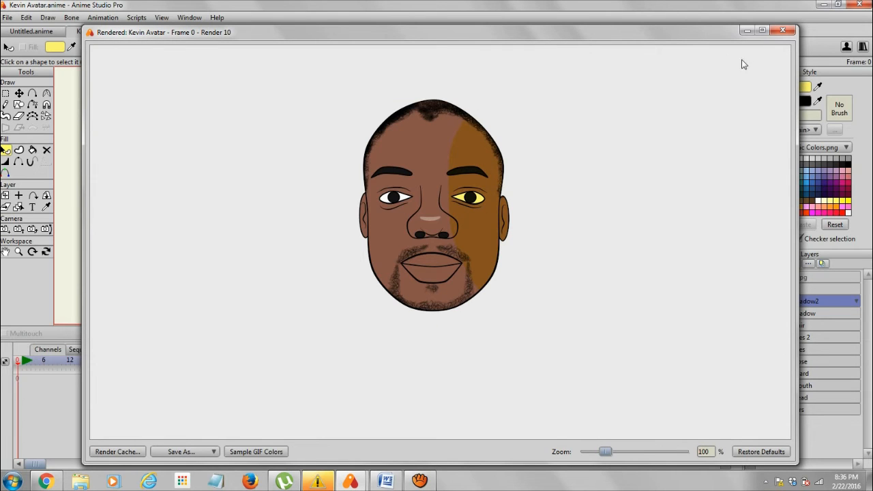
pyautogui.click(782, 30)
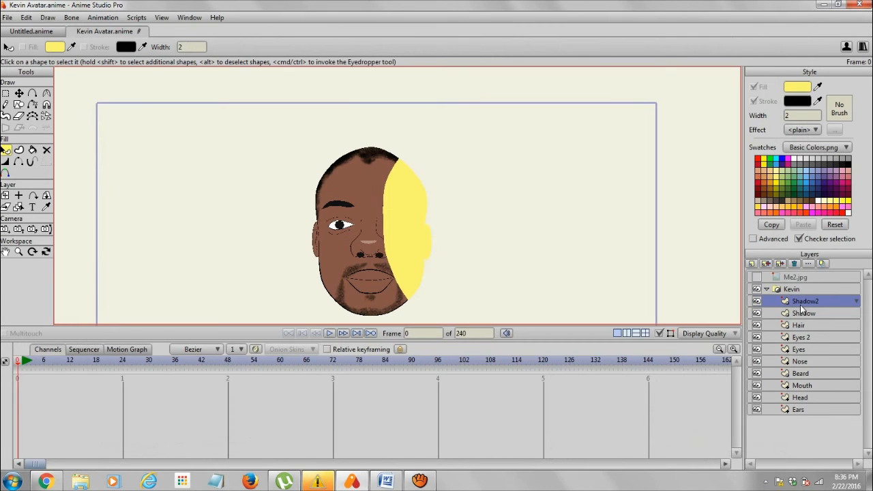
pyautogui.doubleClick(806, 301)
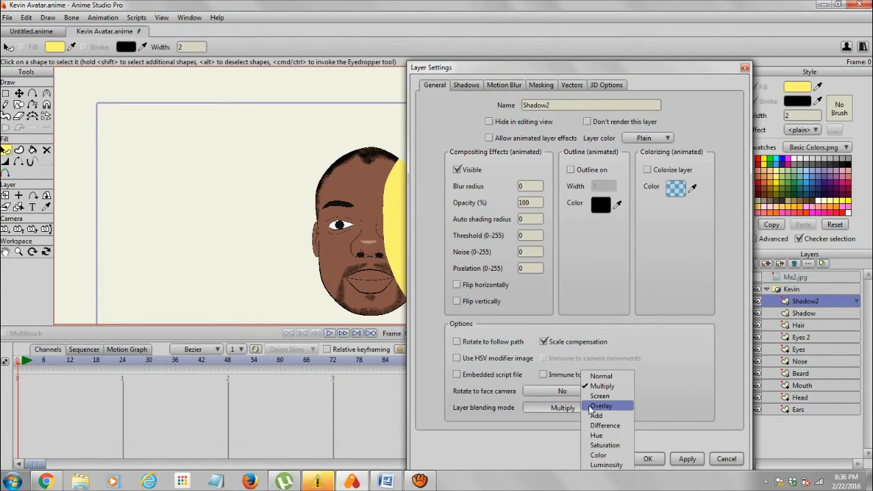
# Give Shadow2 Normal blending with Opacity set to 50
pyautogui.click(601, 376)
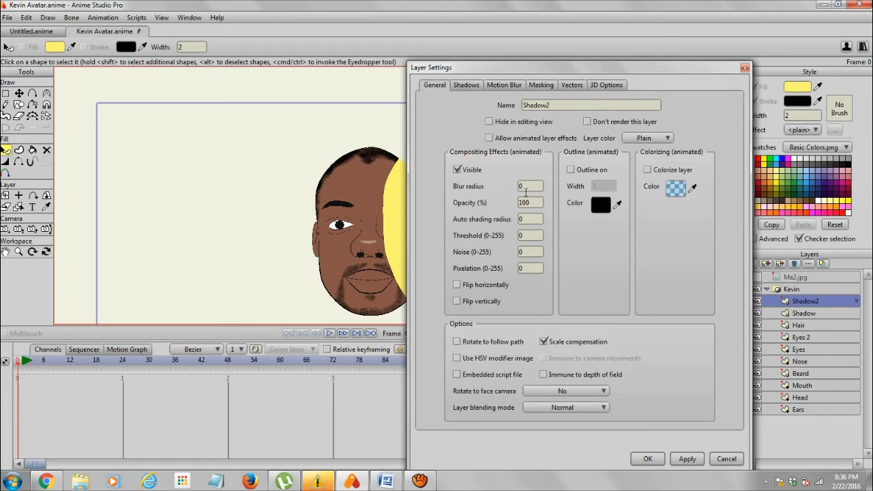
pyautogui.click(530, 203)
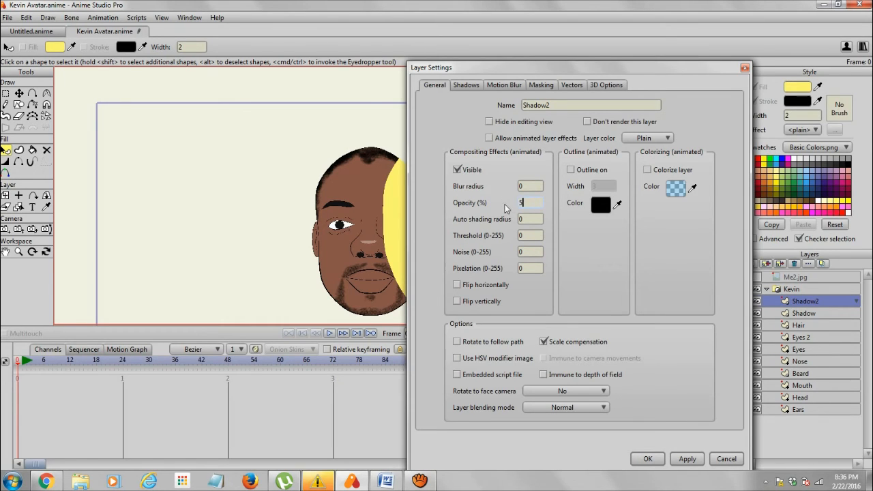
pyautogui.write('0')
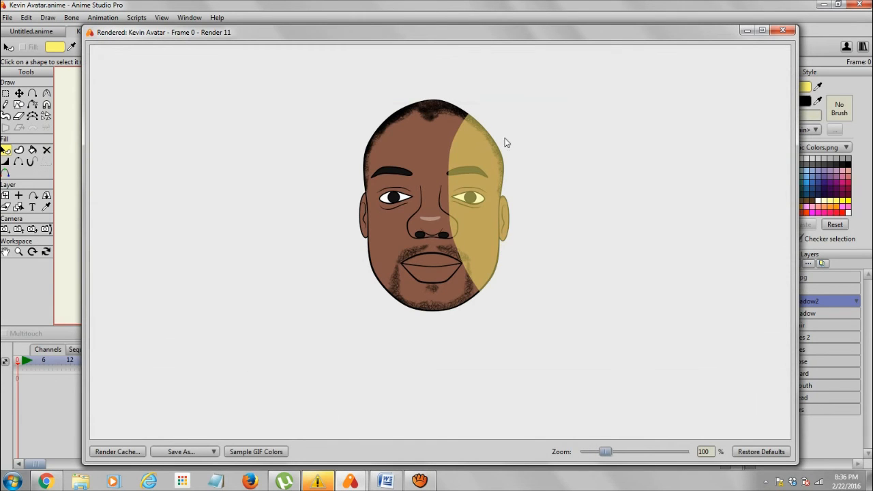
pyautogui.moveTo(687, 38)
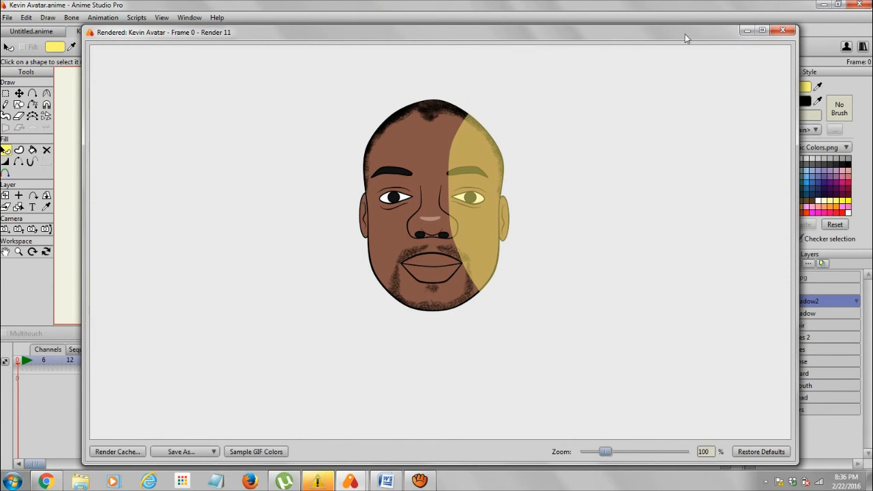
# Drag the Shadow2 ellipse points right so only a thin yellow rim shows
pyautogui.click(783, 30)
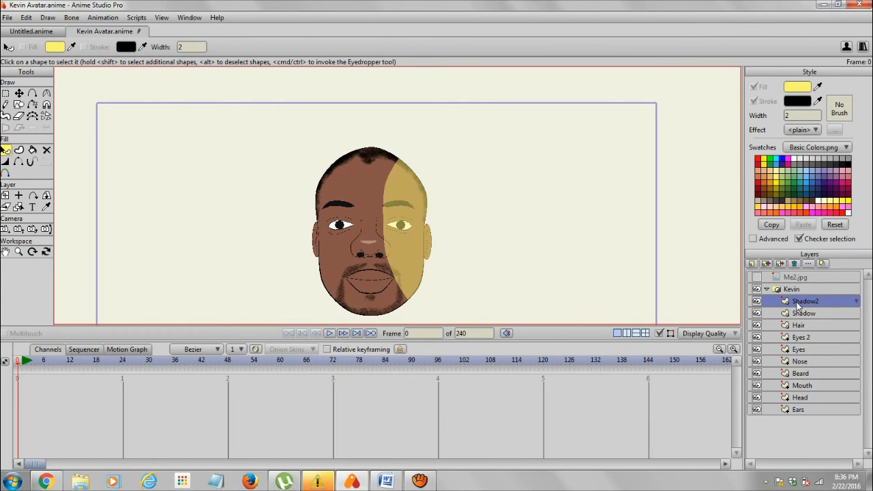
pyautogui.moveTo(14, 81)
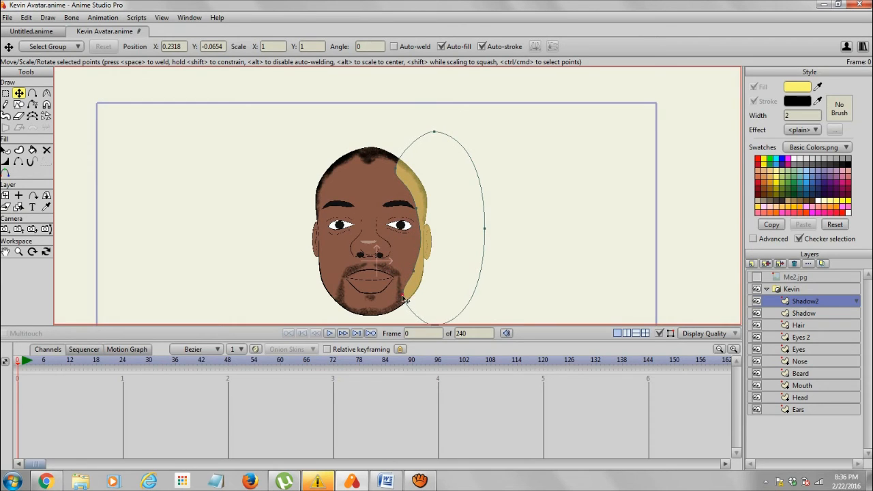
pyautogui.moveTo(405, 298); pyautogui.dragTo(423, 268)
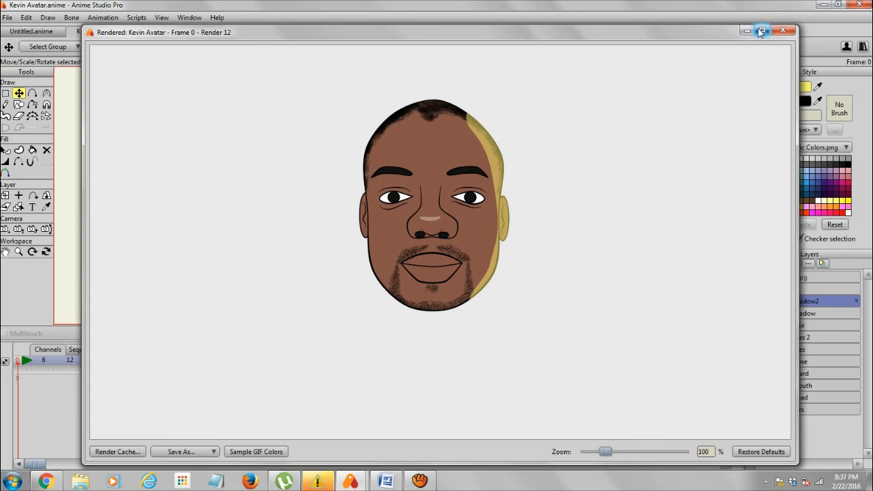
# Set the Shadow2 layer opacity to 30% and review the fainter rim render
pyautogui.click(783, 30)
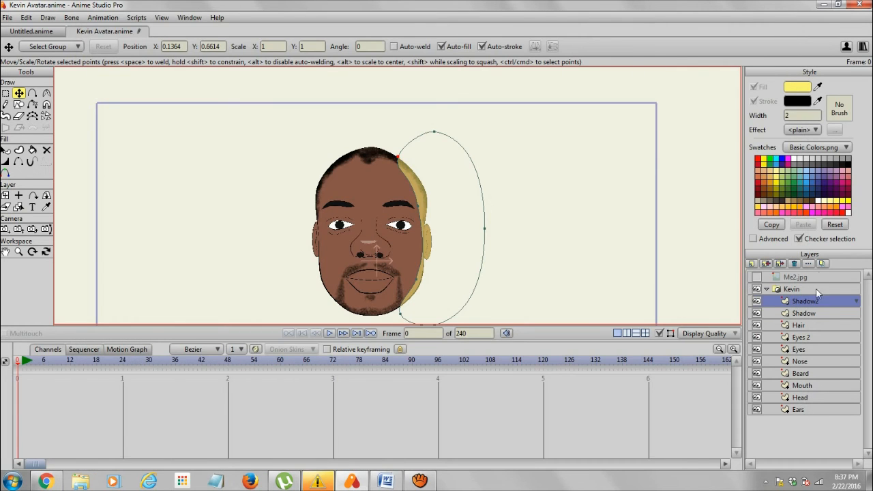
pyautogui.doubleClick(806, 301)
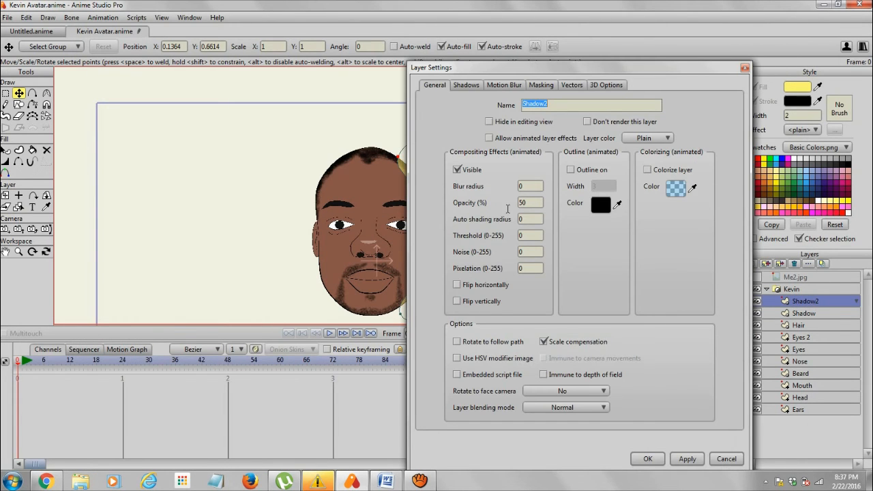
pyautogui.write('30')
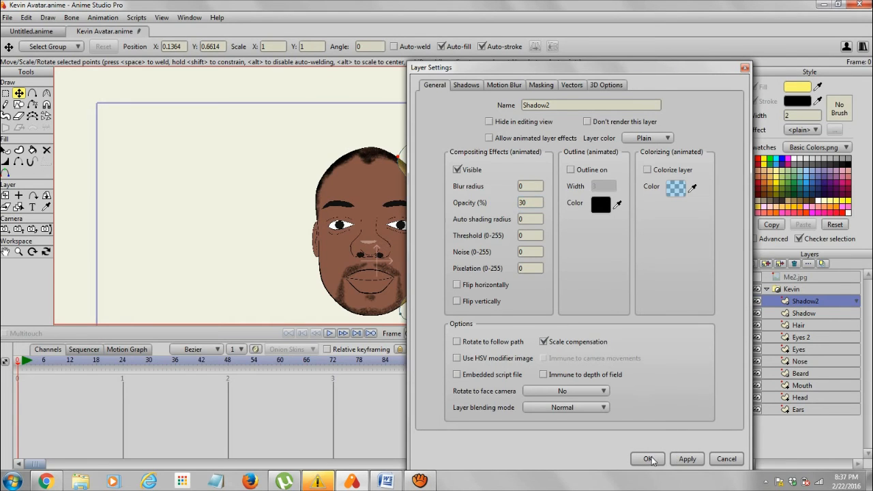
pyautogui.click(648, 458)
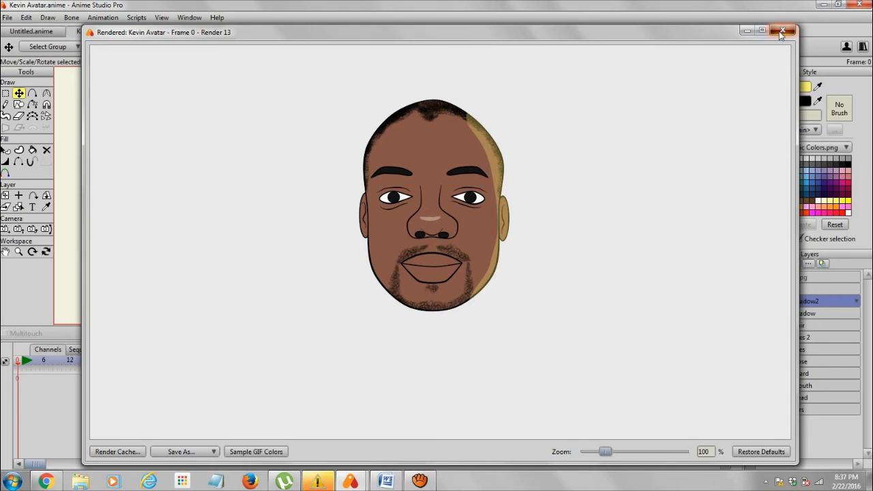
pyautogui.click(783, 31)
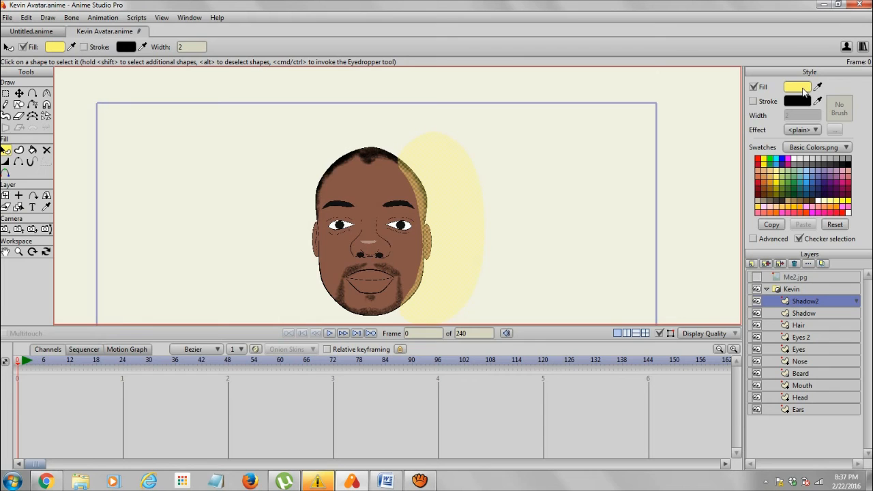
# Lower the Shadow2 ellipse fill alpha to a translucent orange and review the render
pyautogui.click(797, 87)
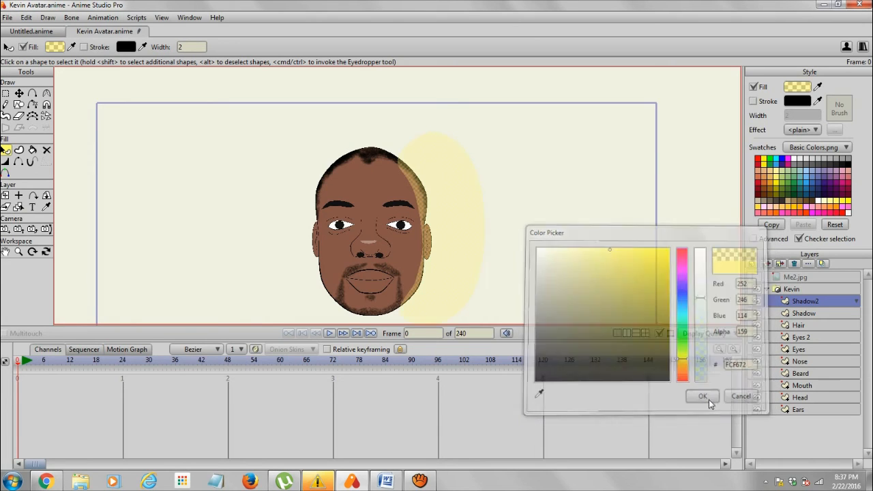
pyautogui.click(702, 396)
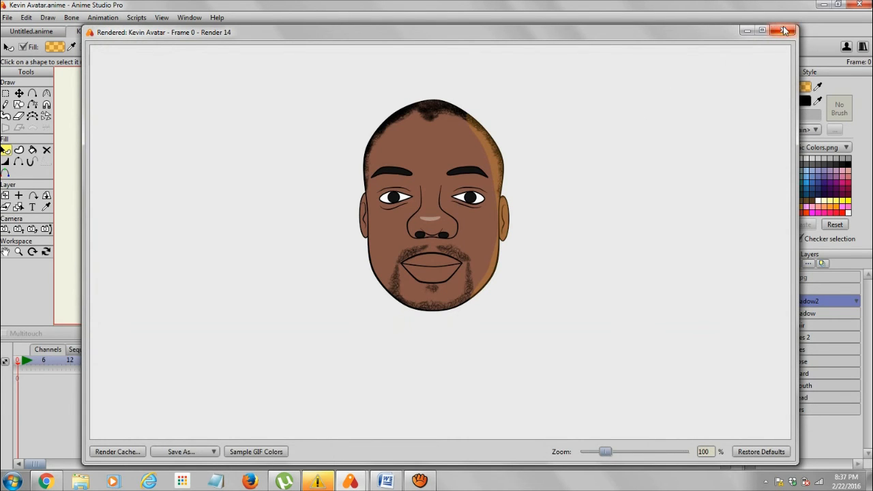
pyautogui.click(783, 31)
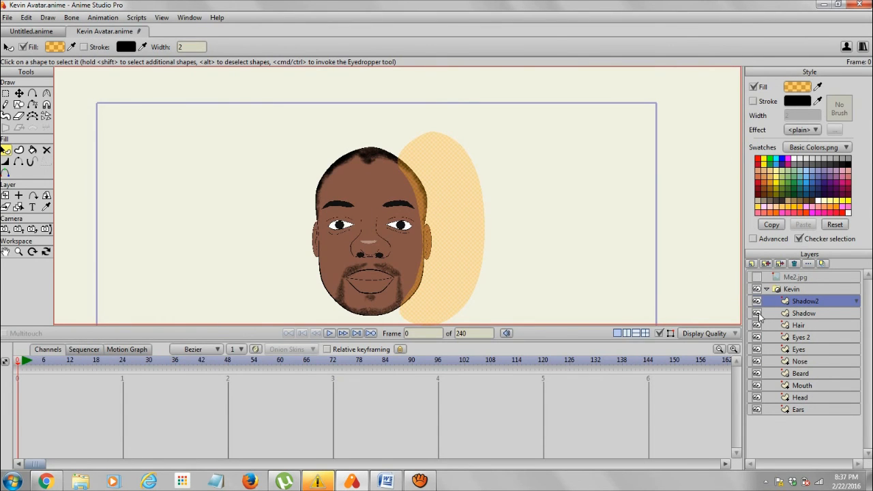
# Move the Shadow layer's dark shape onto the head's left side and review the render
pyautogui.click(804, 313)
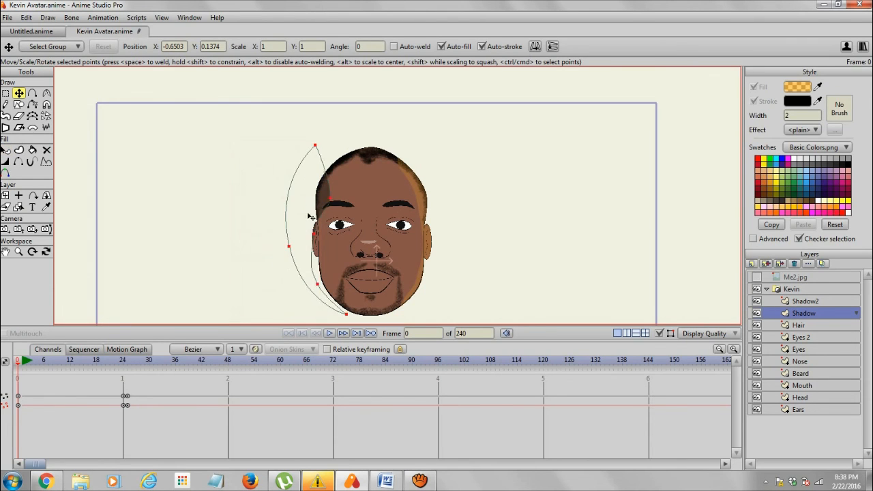
pyautogui.moveTo(311, 218); pyautogui.dragTo(331, 219)
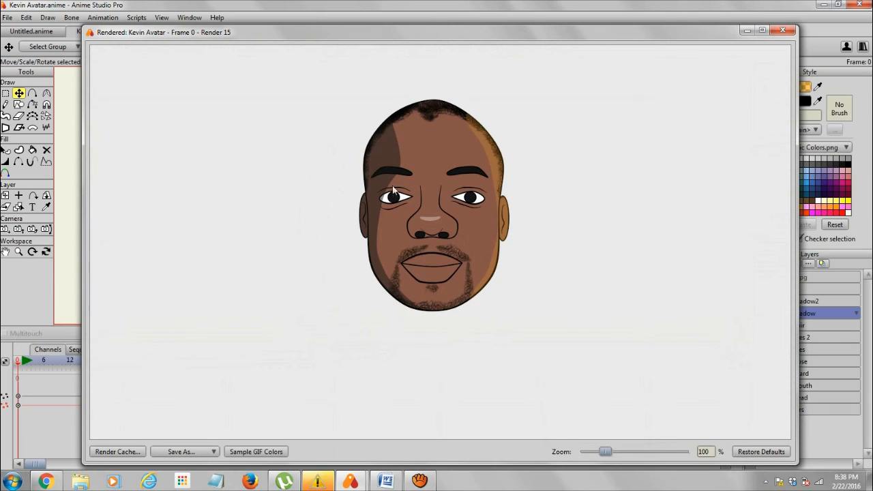
pyautogui.moveTo(691, 147)
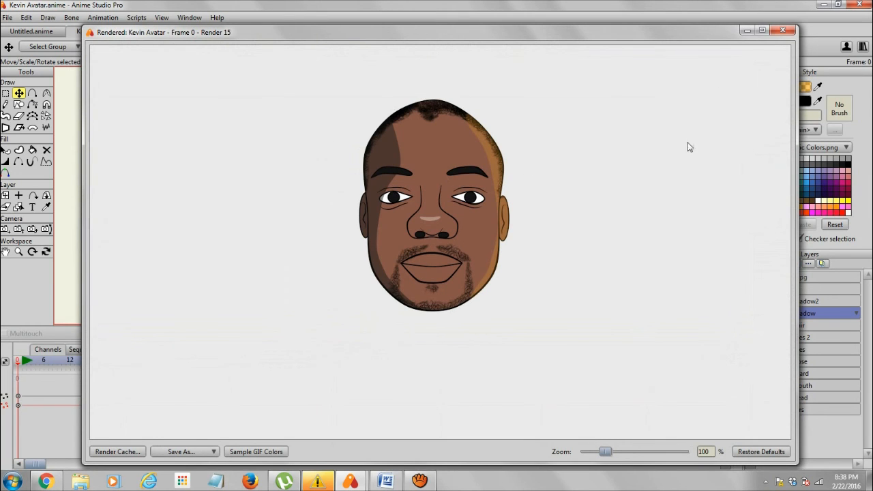
pyautogui.moveTo(522, 191)
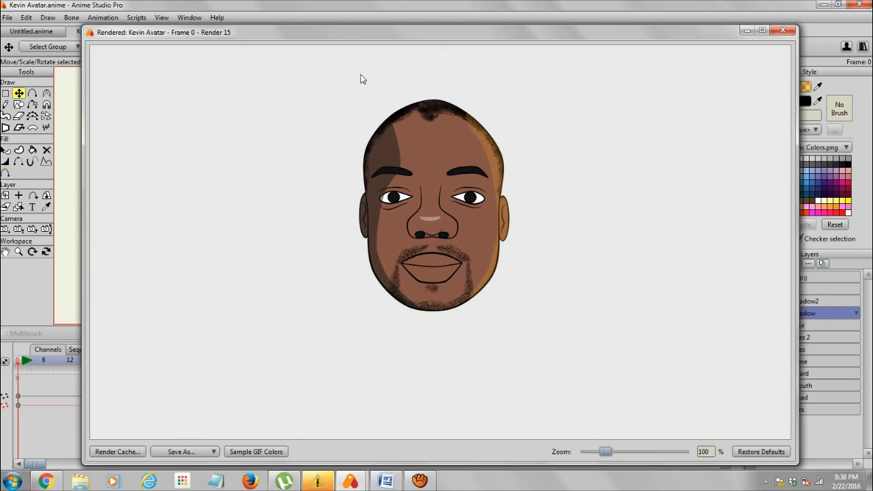
pyautogui.moveTo(474, 107)
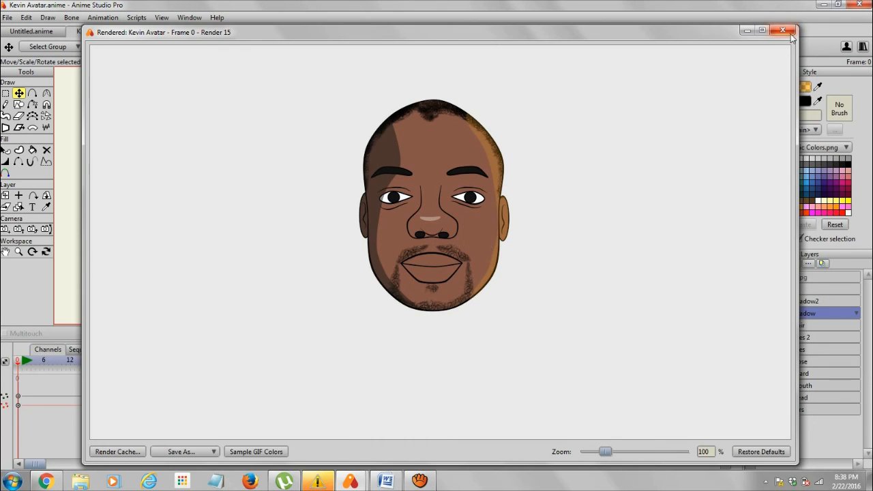
pyautogui.click(783, 31)
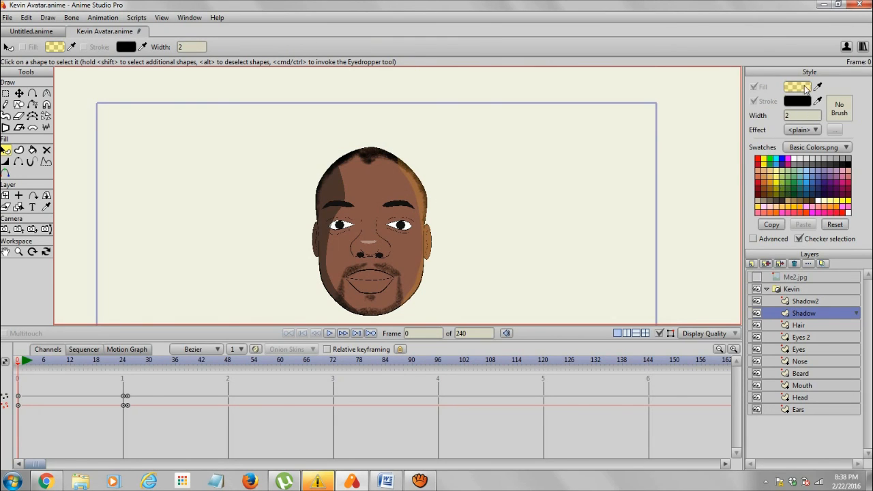
# Set the fill colour to opaque pale yellow with alpha 255 and review the render
pyautogui.click(798, 87)
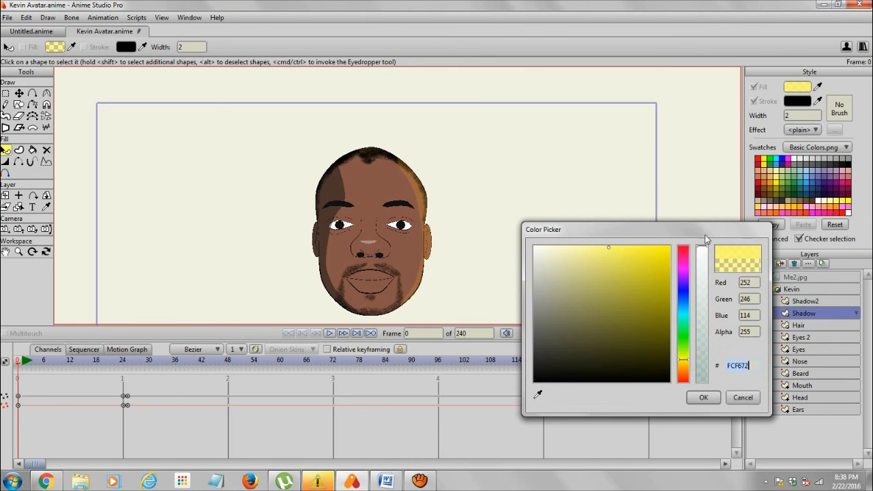
pyautogui.click(703, 397)
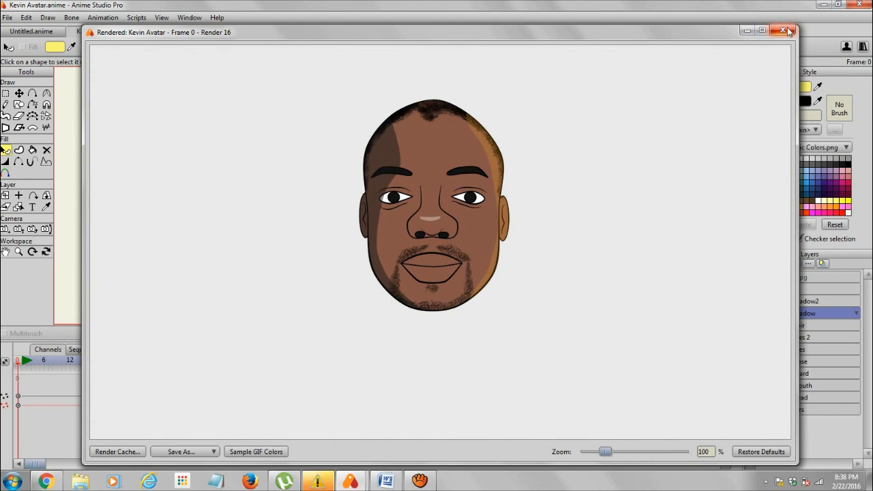
pyautogui.click(785, 31)
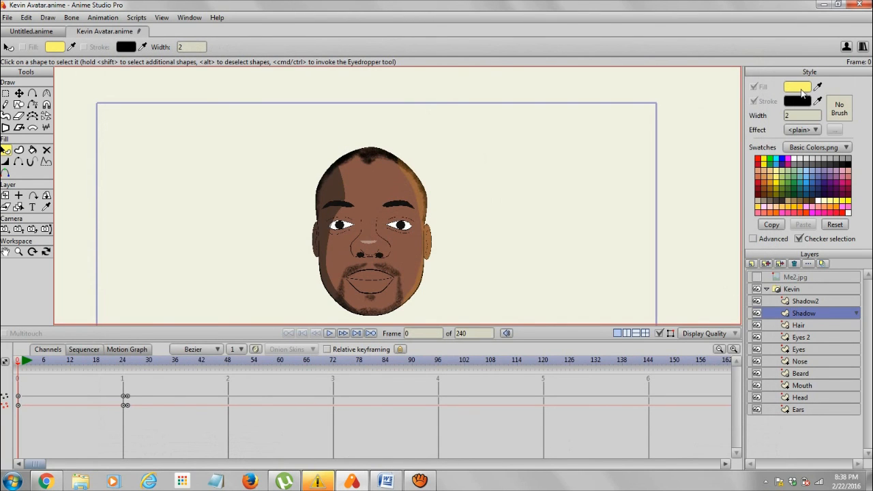
pyautogui.moveTo(823, 321)
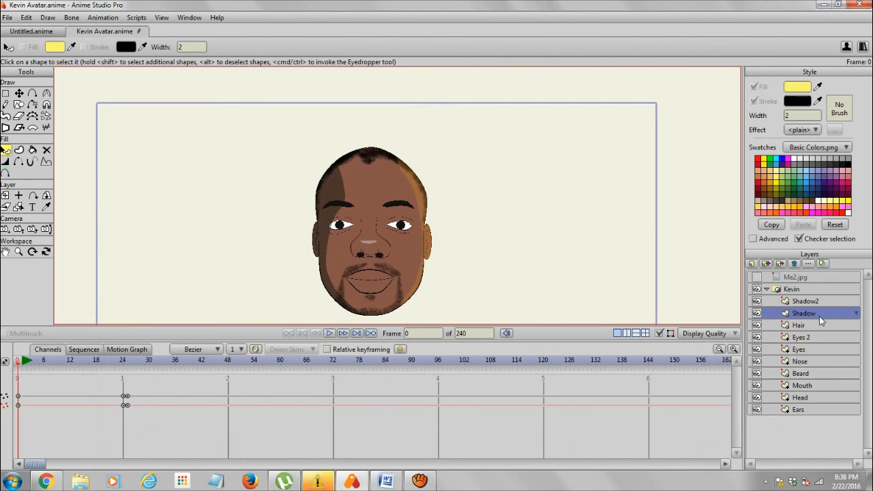
# Confirm Shadow2 at 50% opacity and review the render with left shadow and orange rim
pyautogui.doubleClick(807, 301)
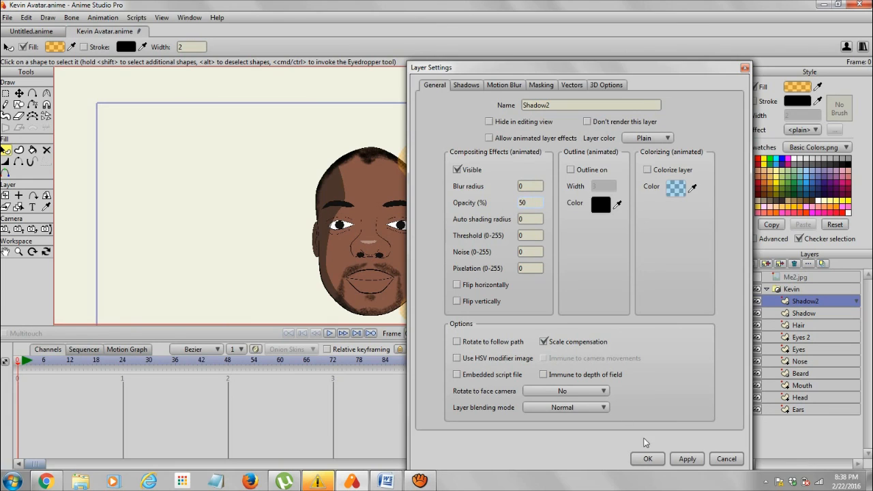
pyautogui.click(647, 459)
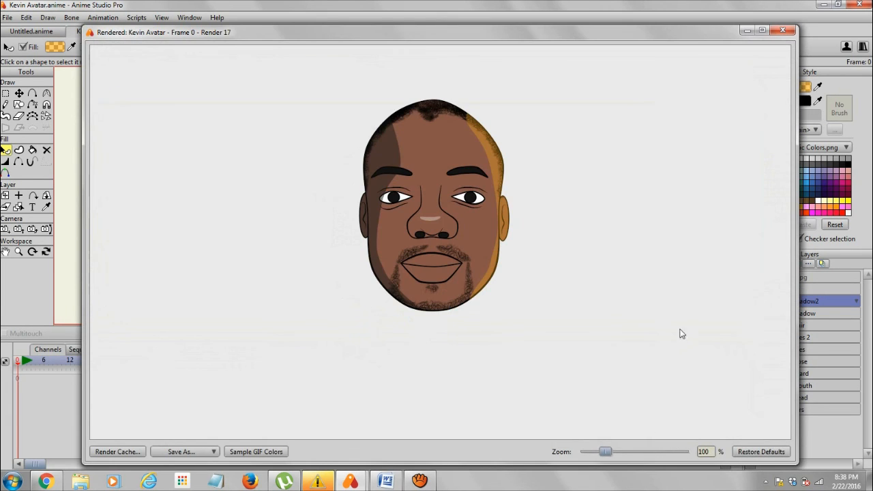
pyautogui.moveTo(702, 280)
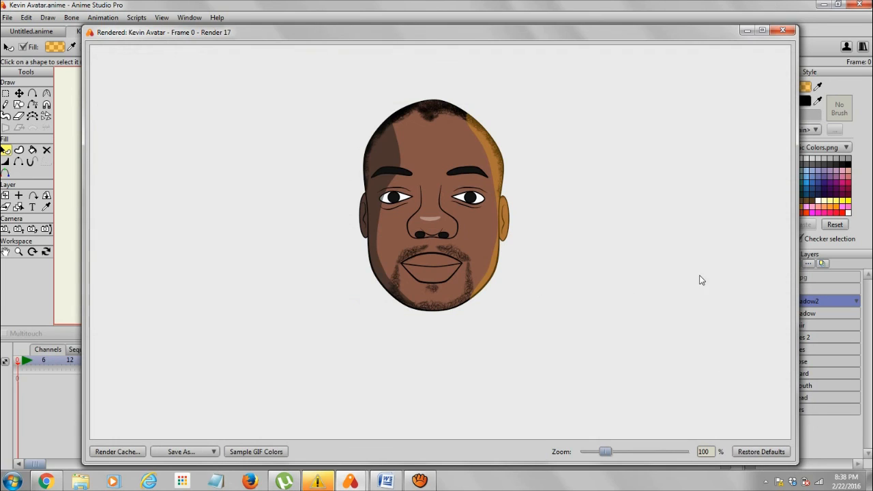
pyautogui.moveTo(783, 42)
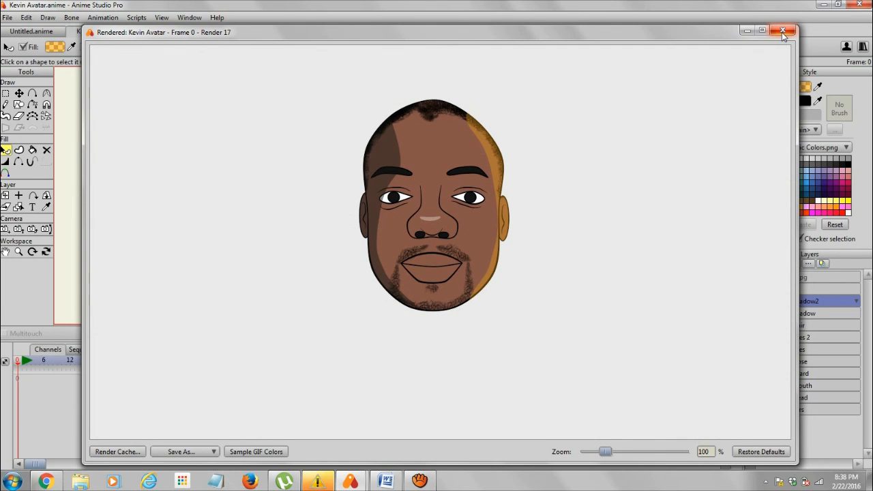
pyautogui.moveTo(783, 32)
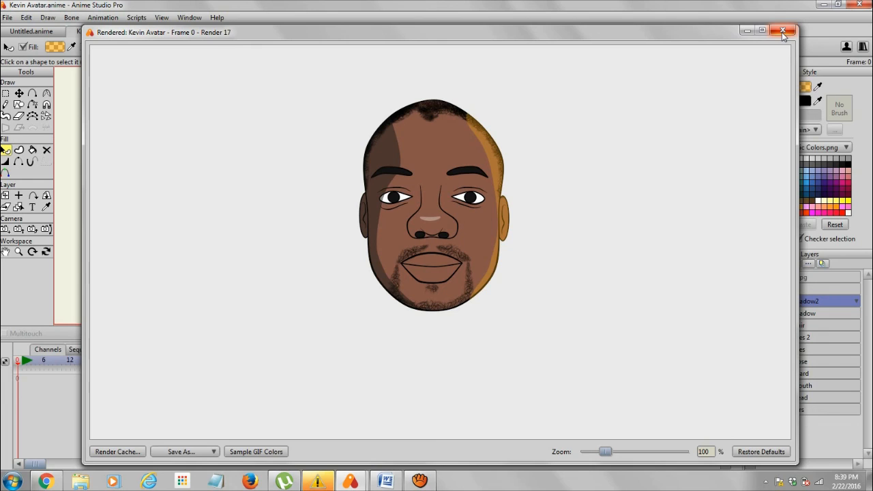
pyautogui.moveTo(392, 153)
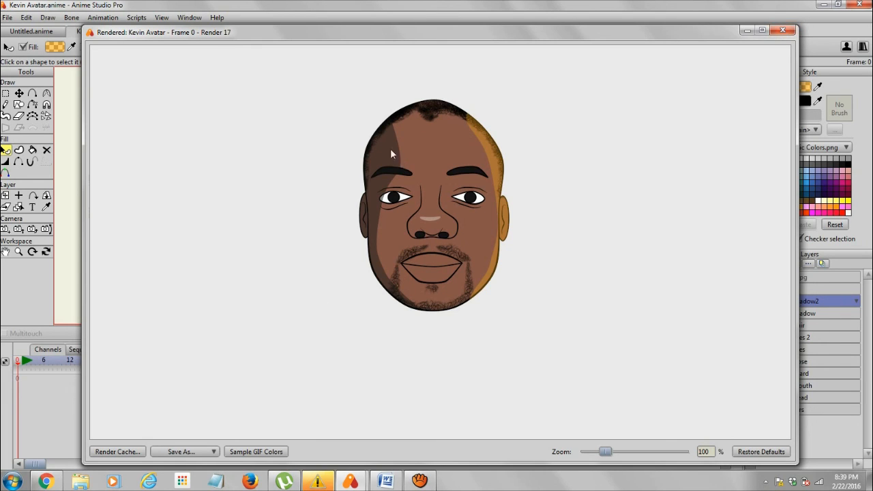
pyautogui.moveTo(389, 209)
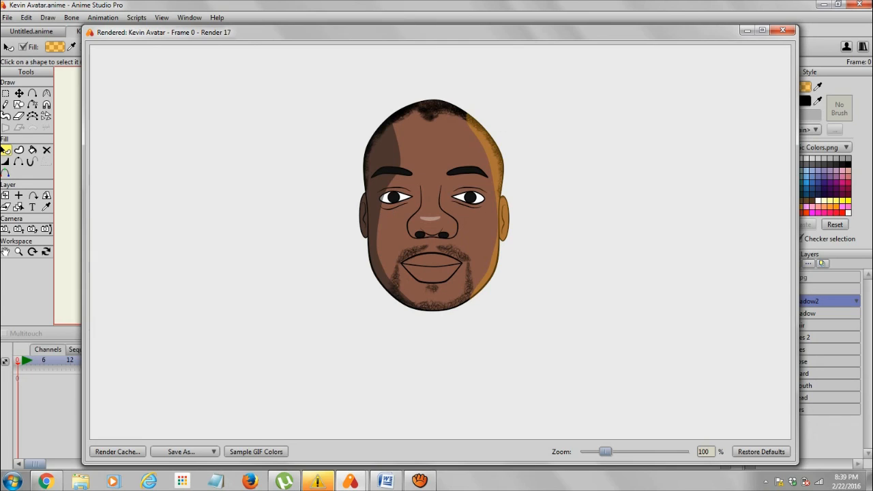
pyautogui.moveTo(785, 32)
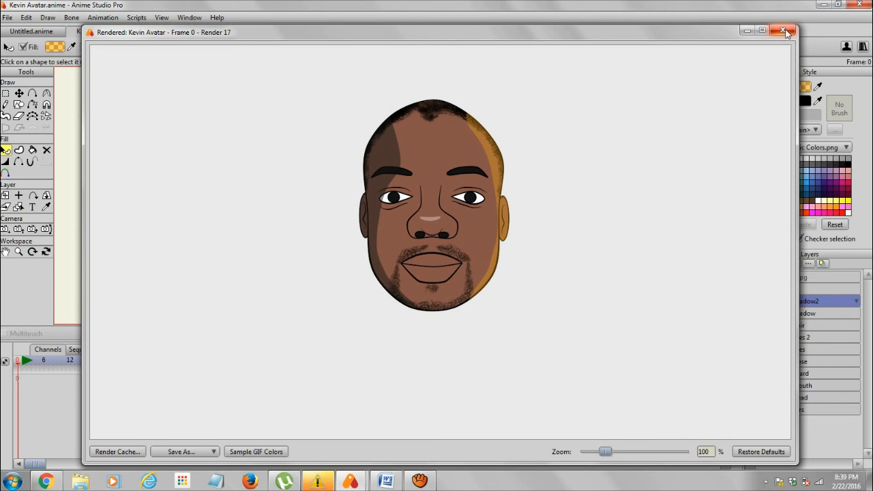
pyautogui.click(784, 32)
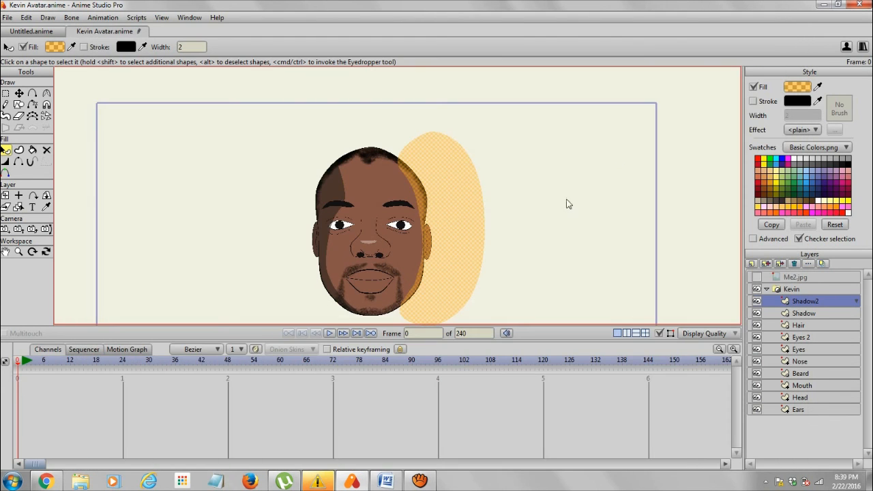